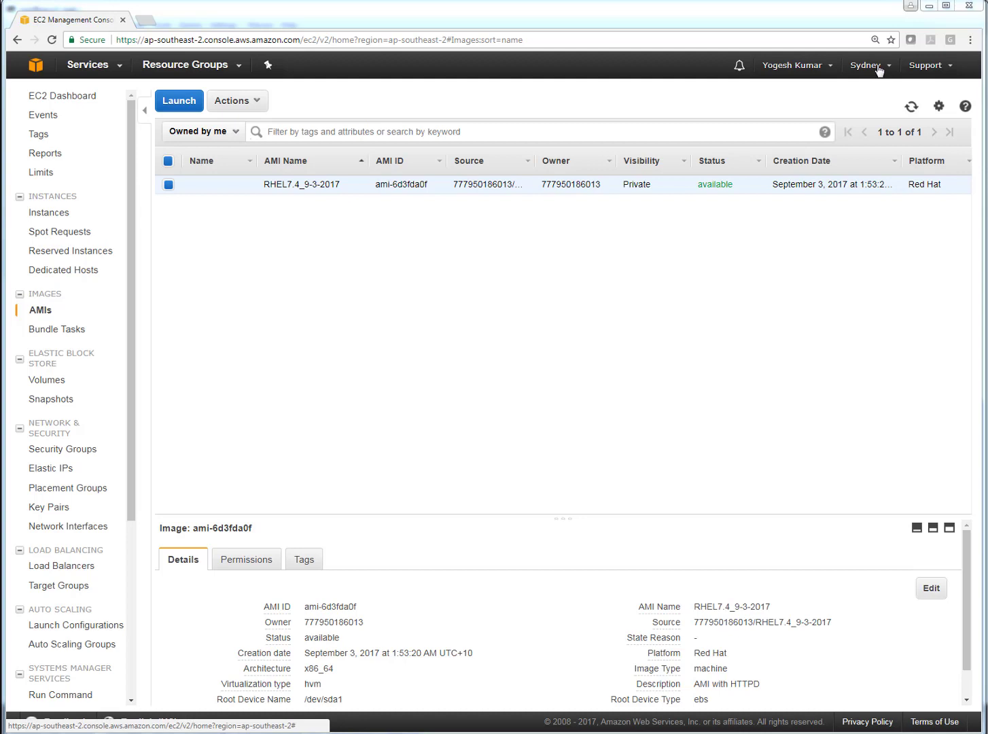
mouse_move(430, 186)
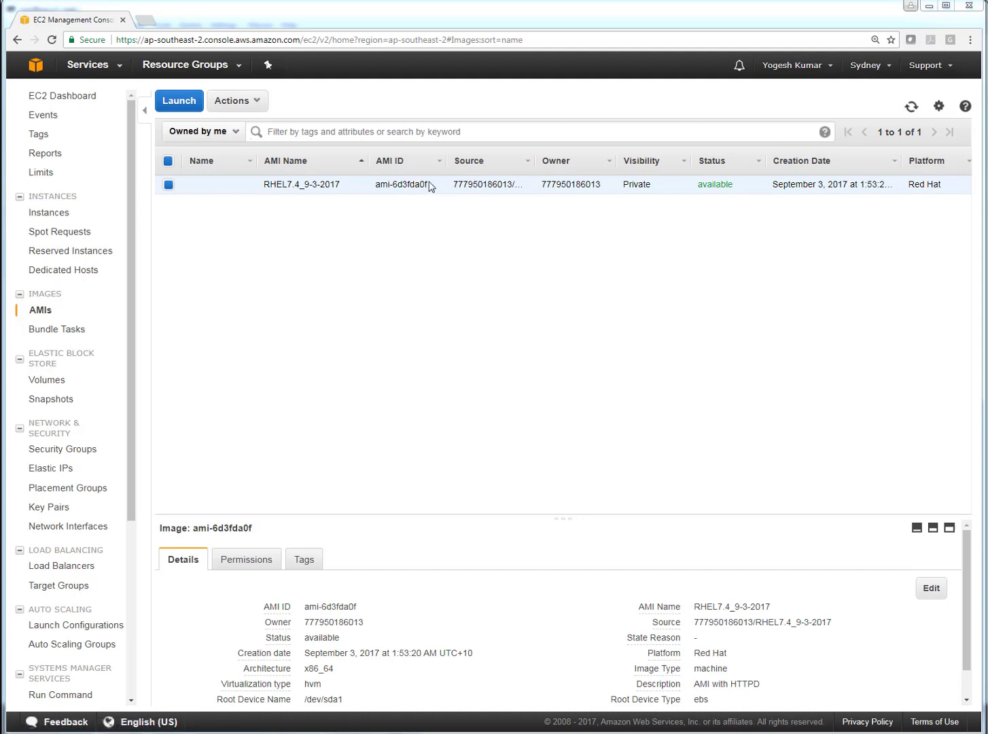
- Select the image ID ami-6d3fda0f in the Sydney AMIs list for copying
double_click(401, 185)
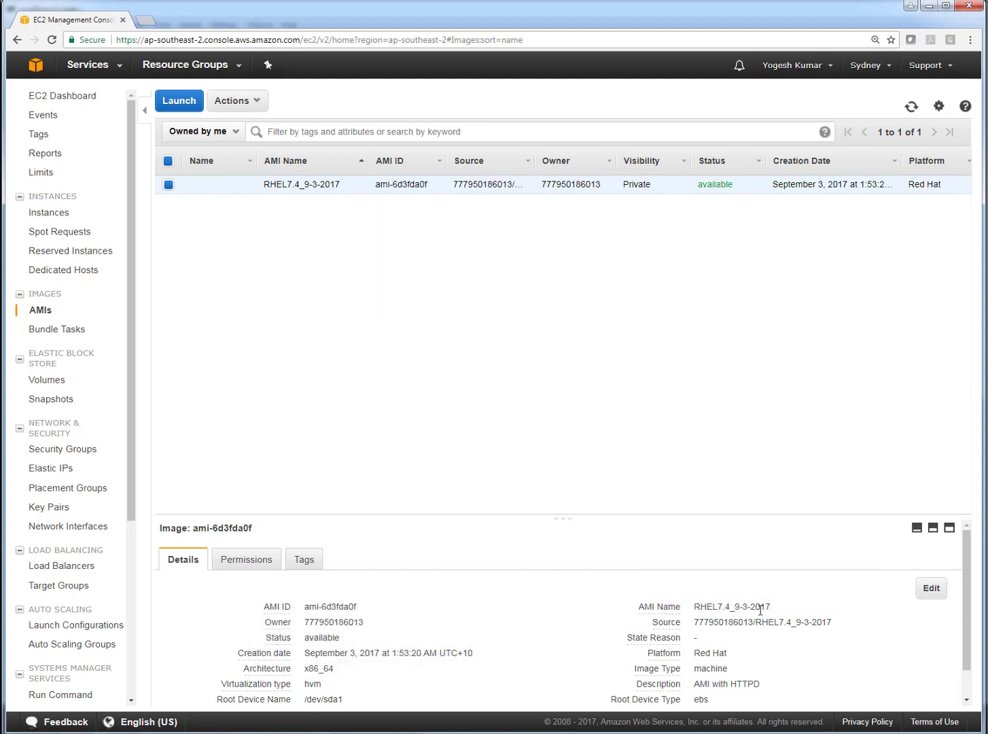
mouse_move(427, 627)
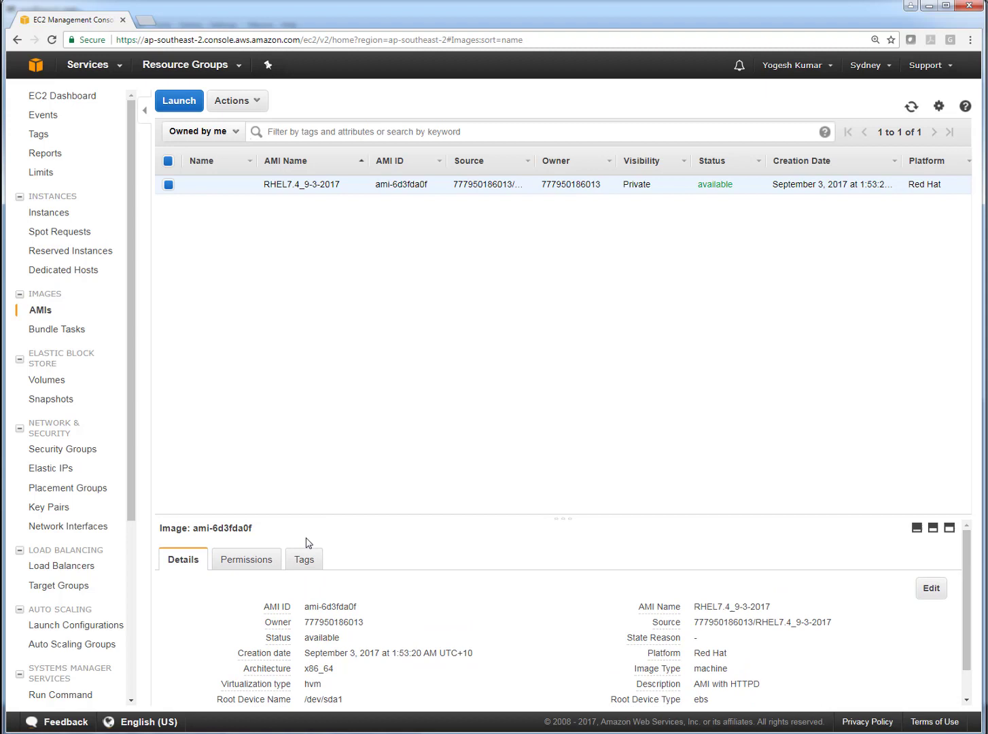
double_click(222, 527)
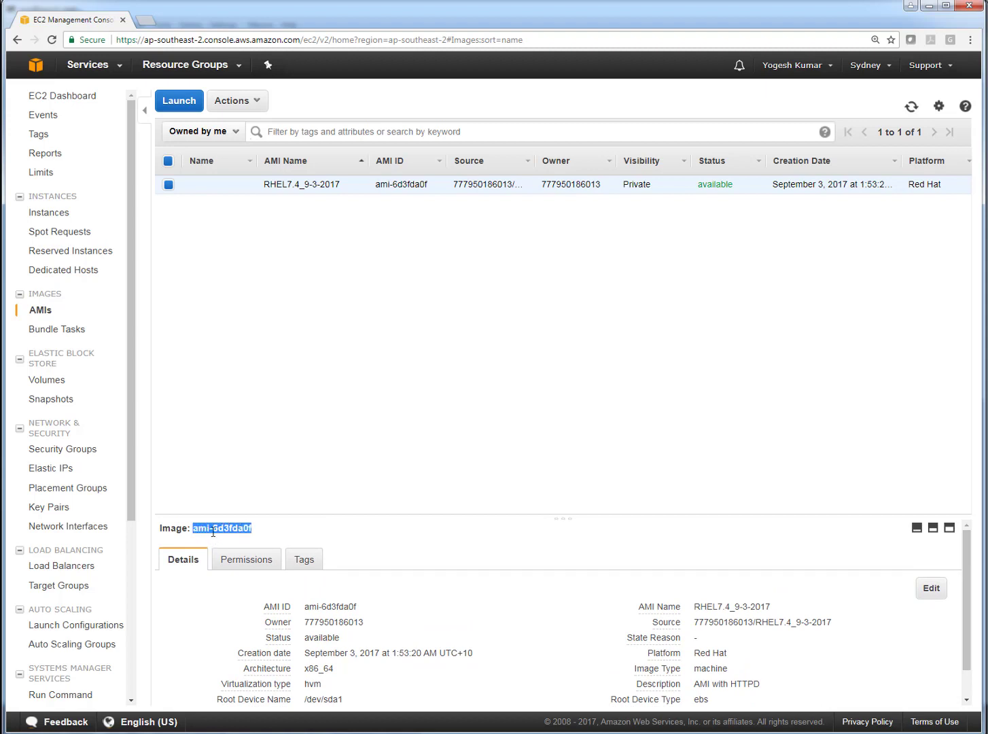
mouse_move(264, 525)
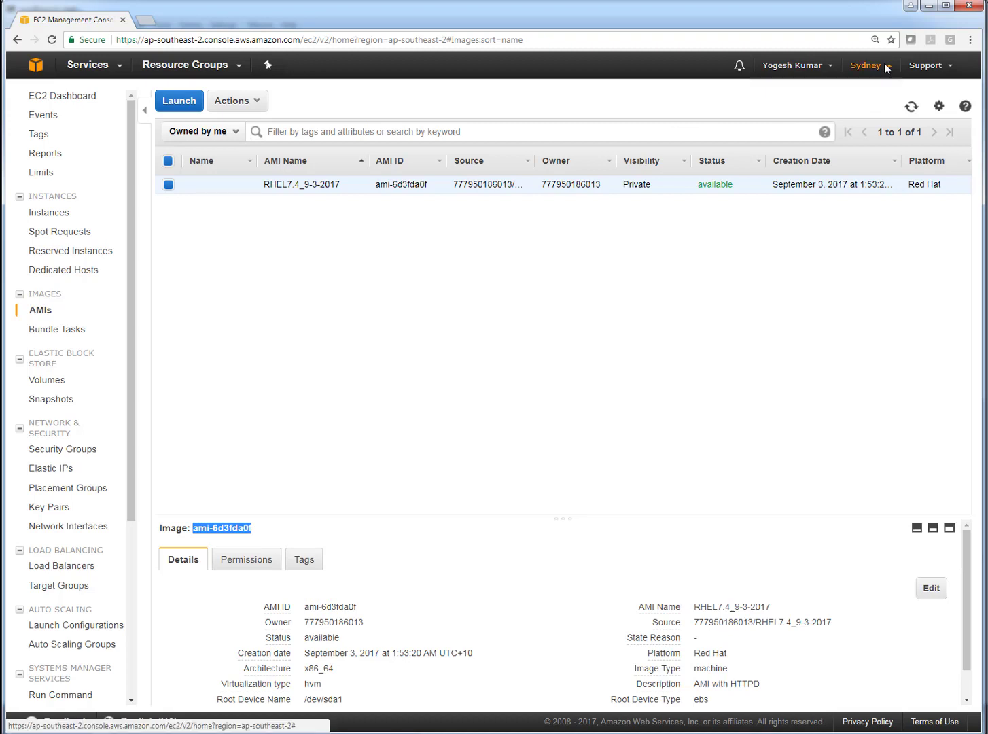
- Switch the console region to US East (N. Virginia), showing an empty AMIs list
click(866, 65)
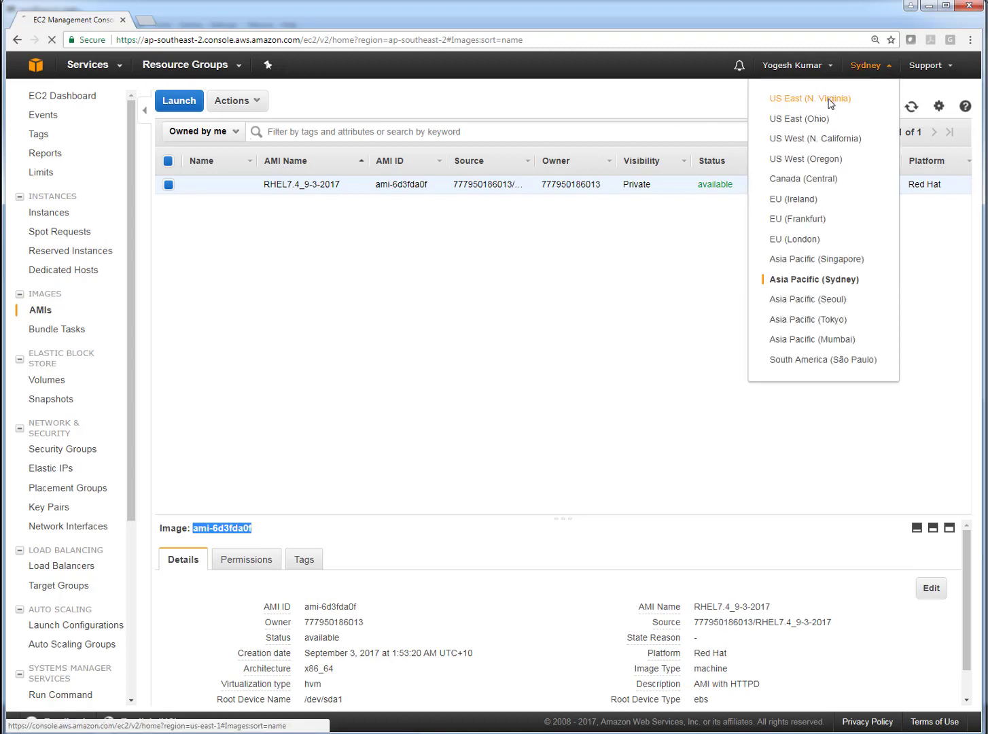
click(810, 98)
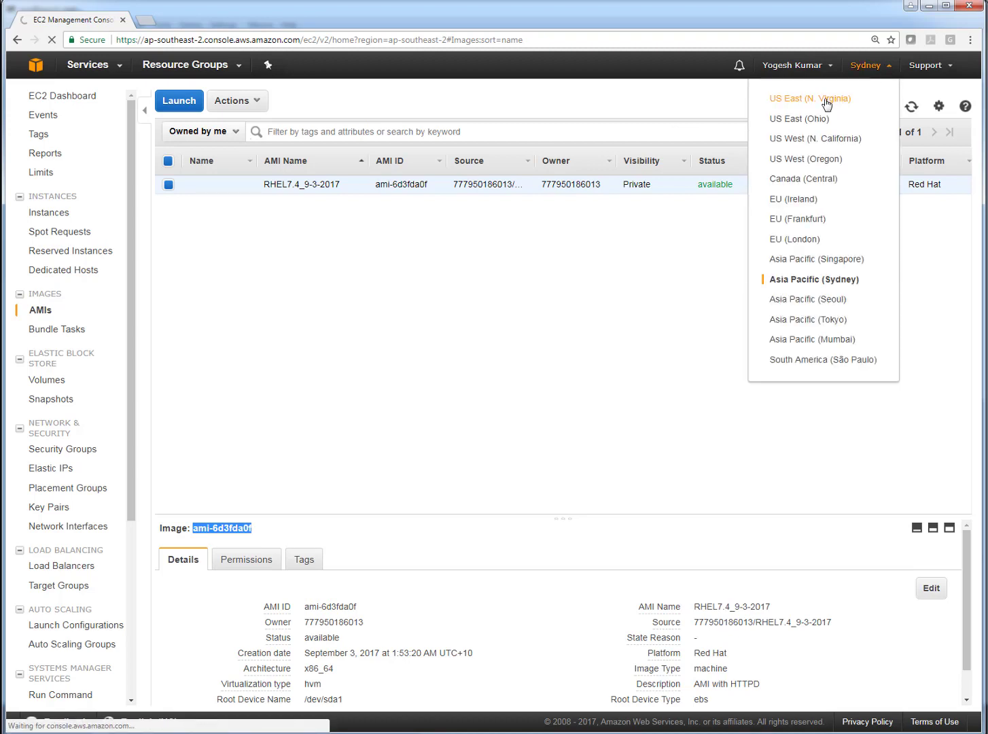
click(810, 98)
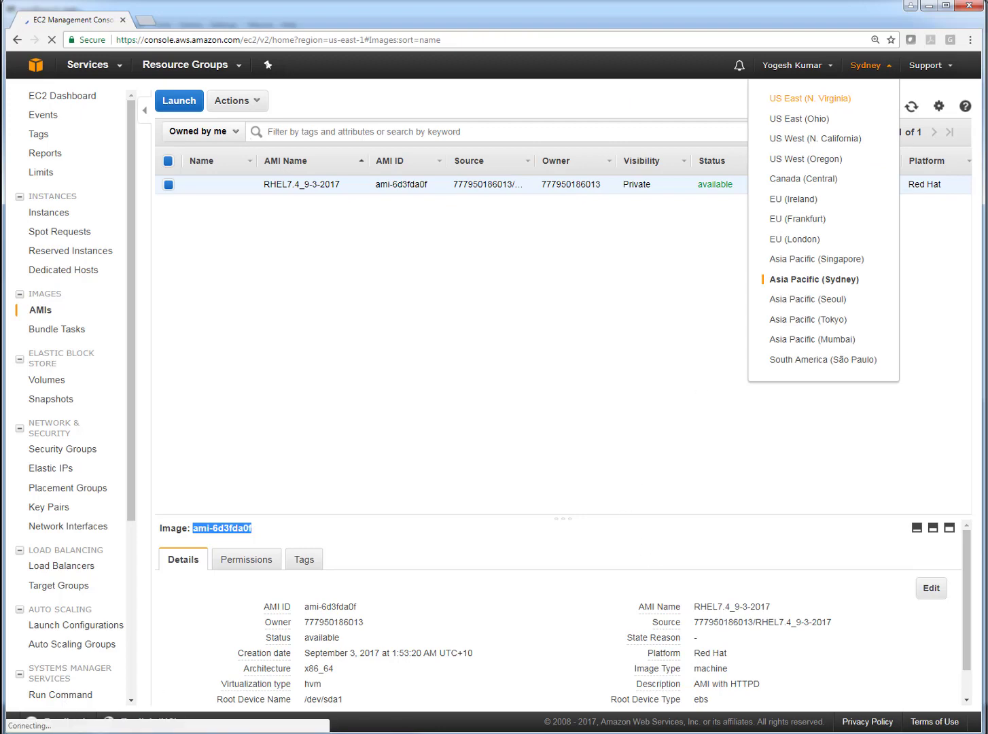
click(810, 97)
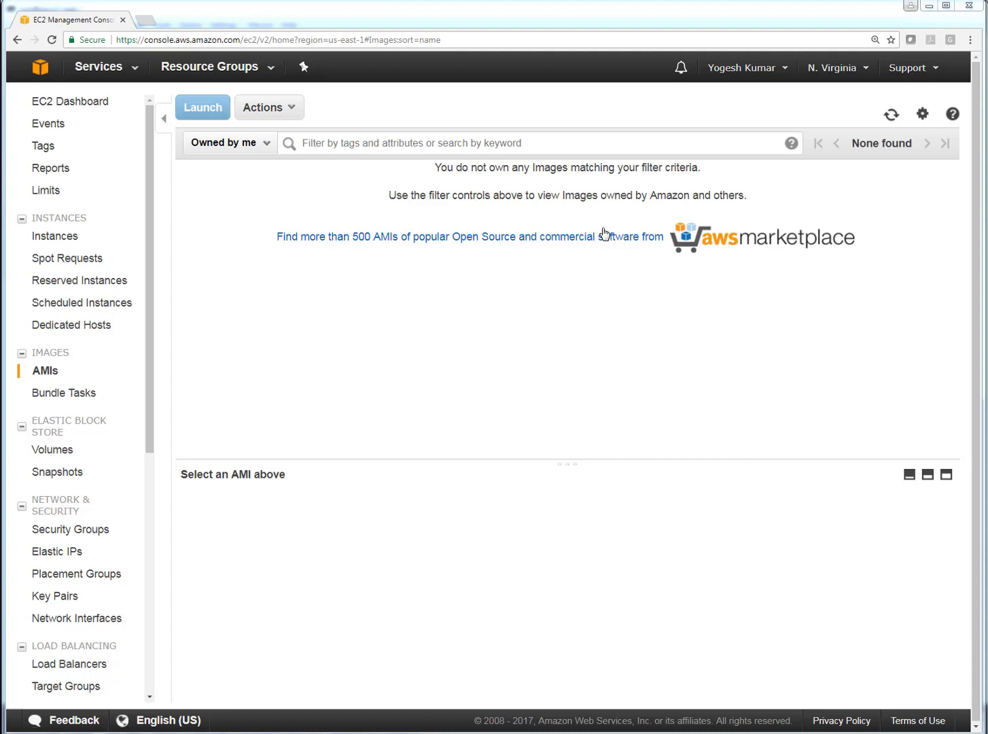
mouse_move(603, 234)
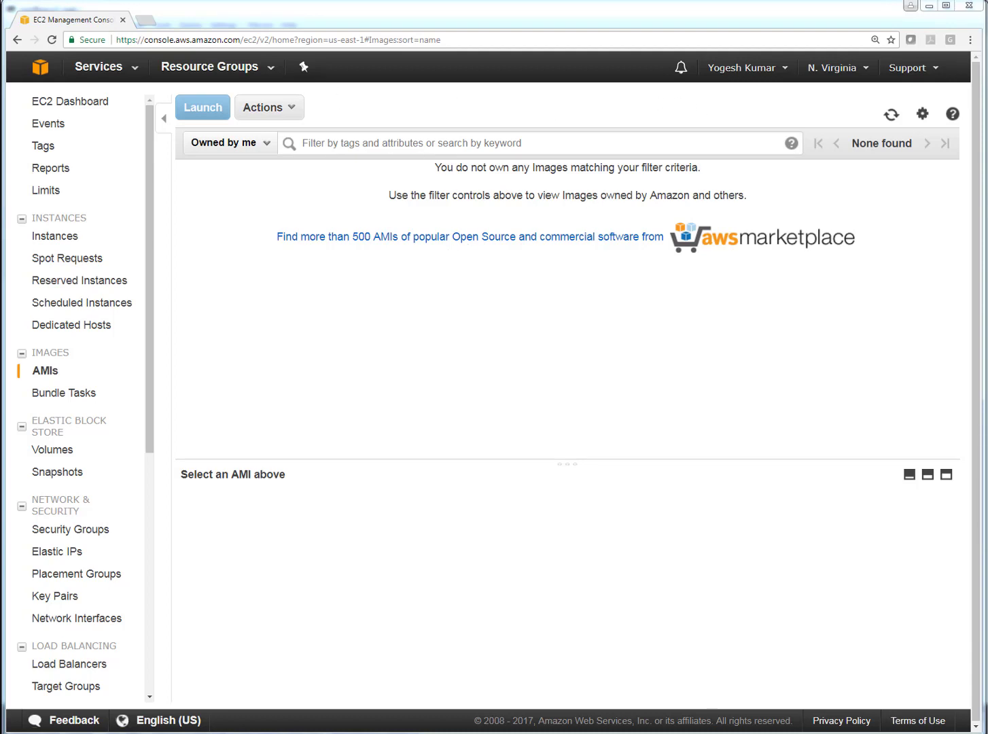
mouse_move(582, 207)
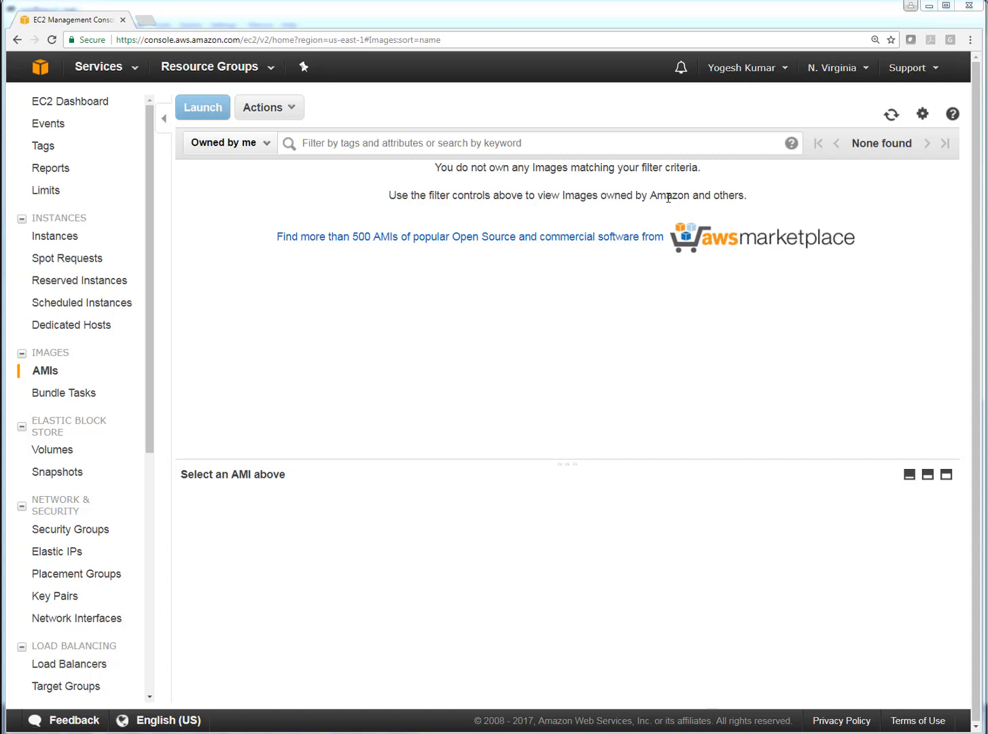
mouse_move(670, 208)
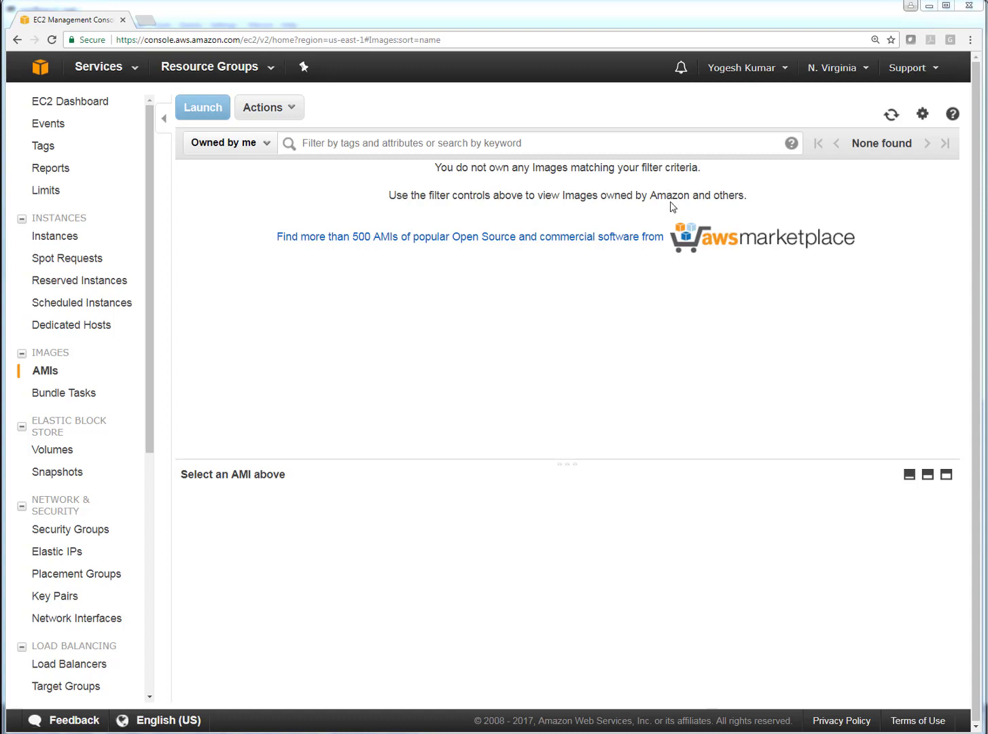
- From the region menu, start returning to Asia Pacific (Sydney)
click(832, 68)
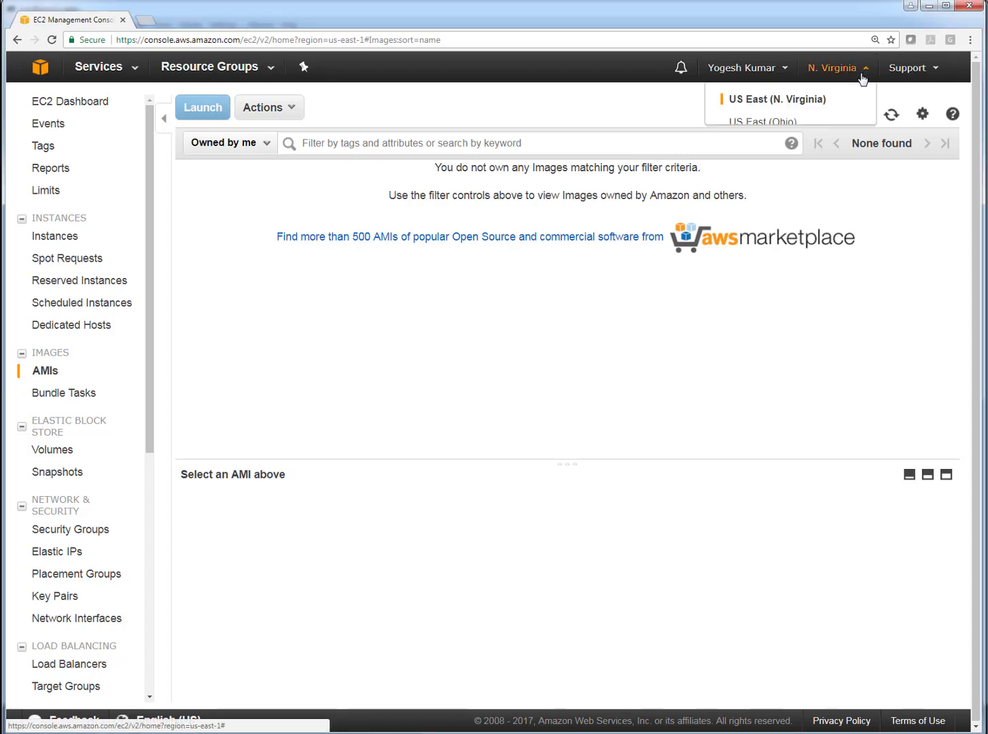
click(837, 68)
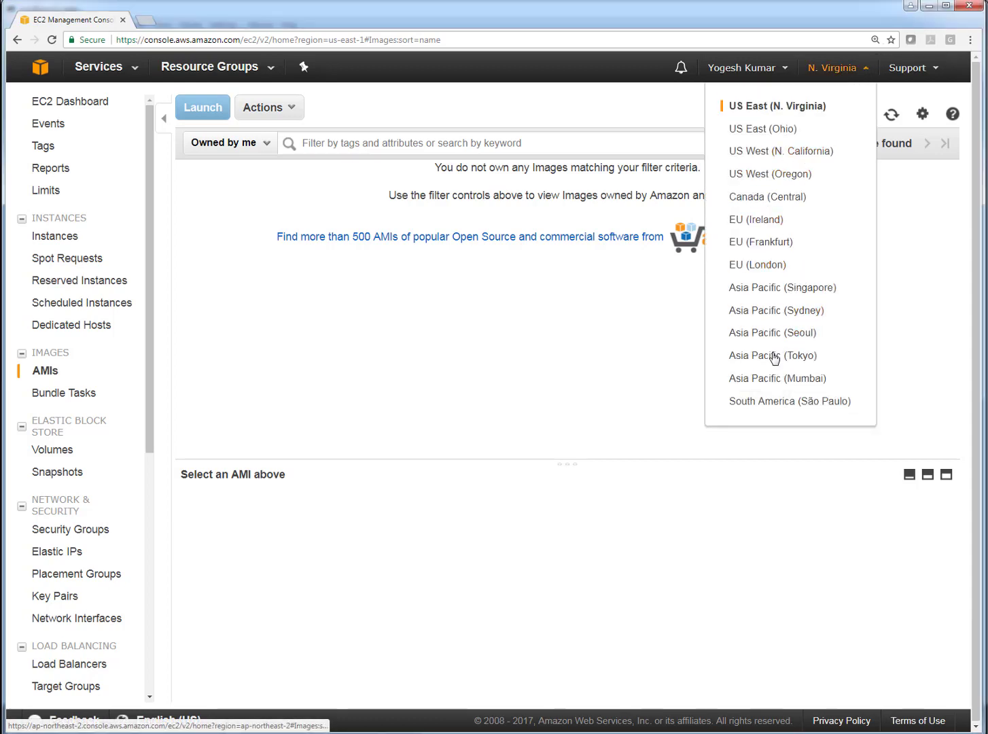
mouse_move(776, 310)
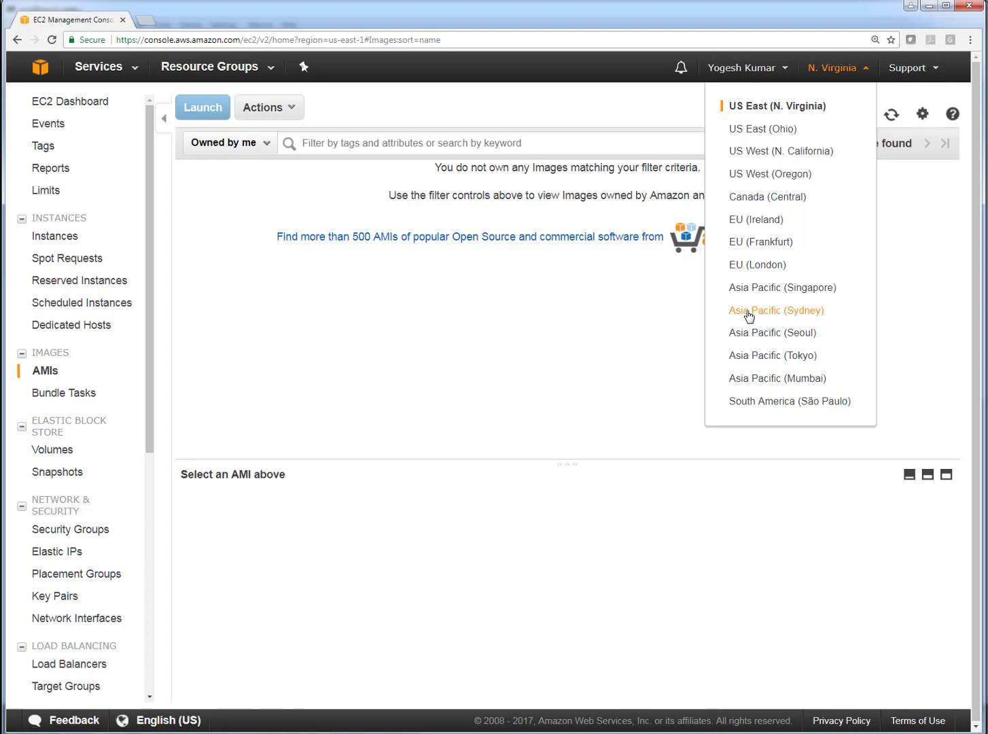
click(776, 310)
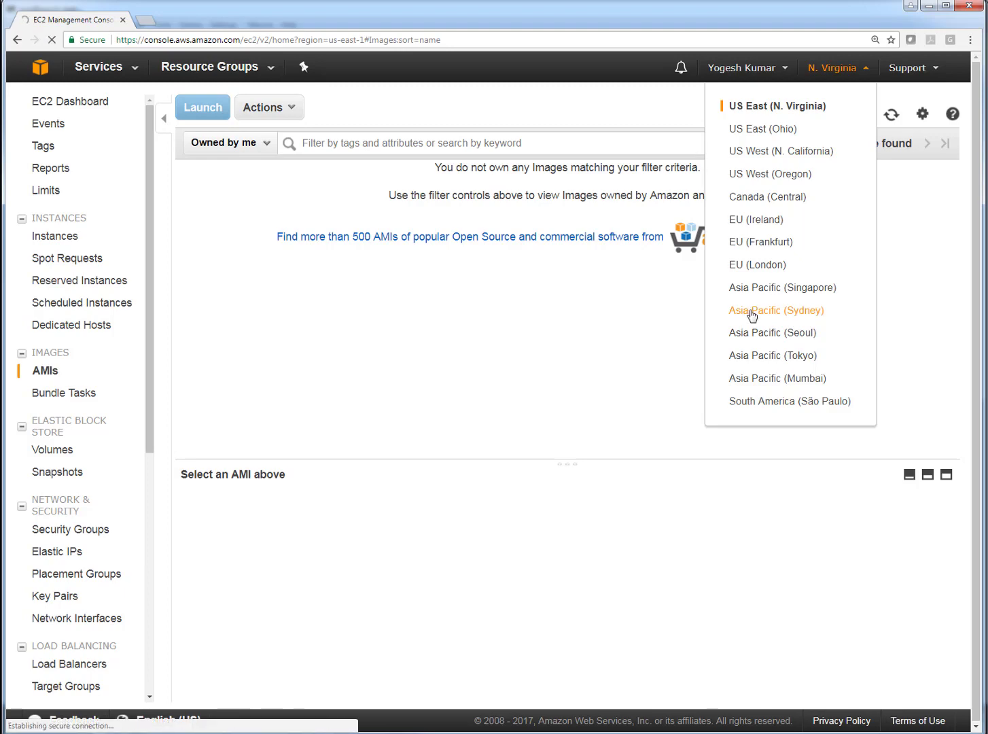
- Select Asia Pacific (Sydney) to show the RHEL7.4_9-3-2017 image again
click(775, 310)
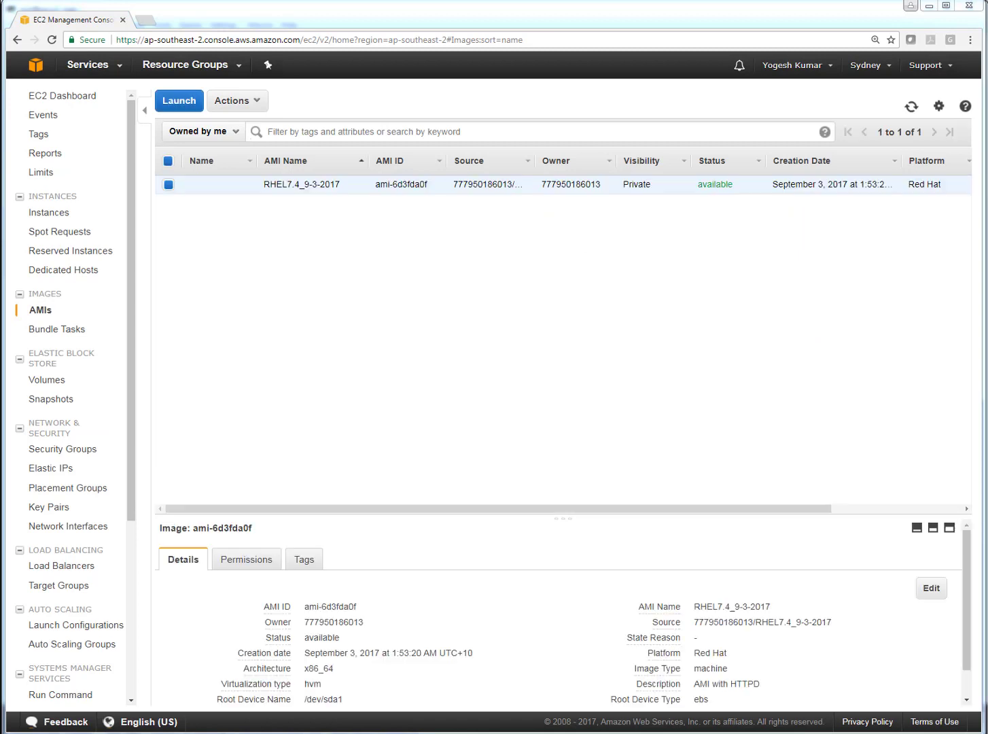
mouse_move(268, 77)
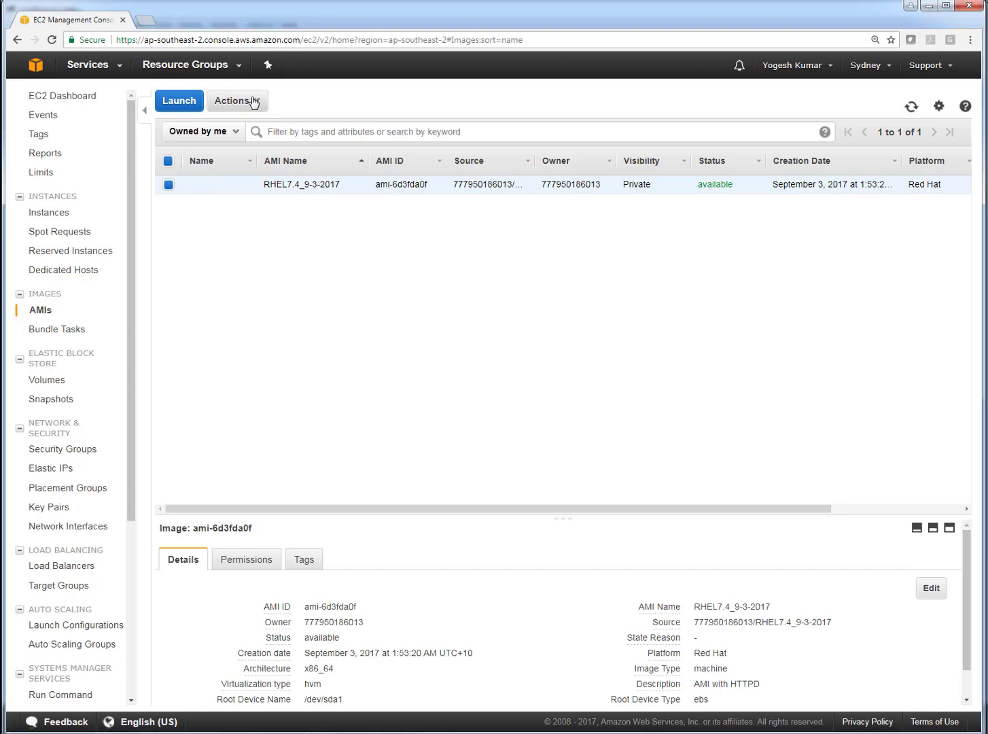
click(237, 101)
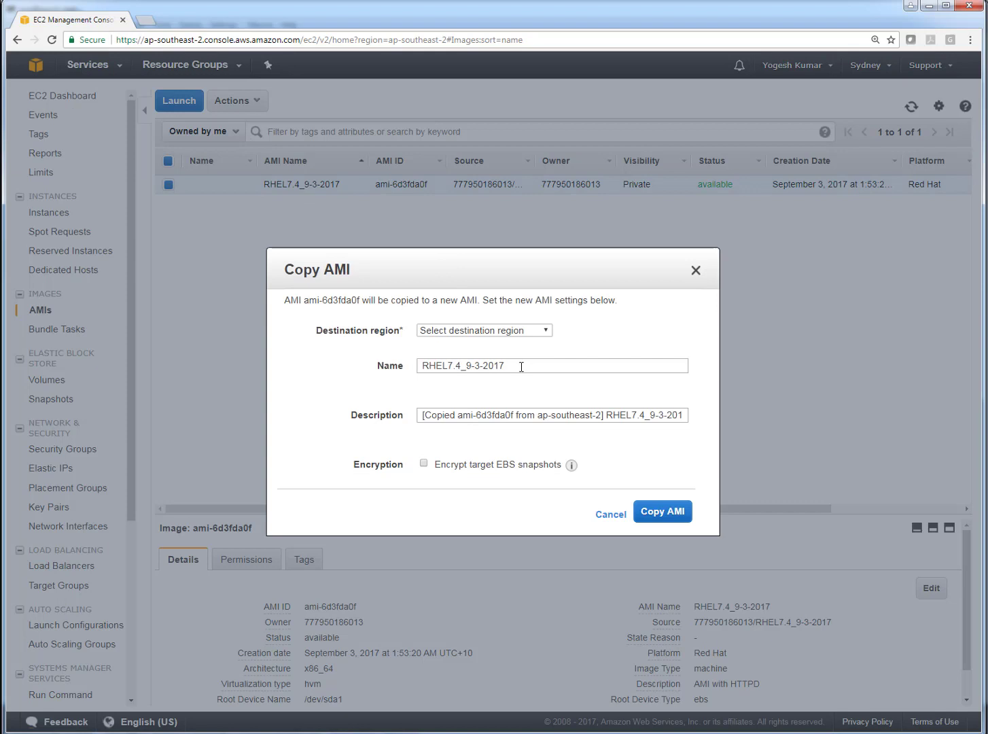
click(552, 414)
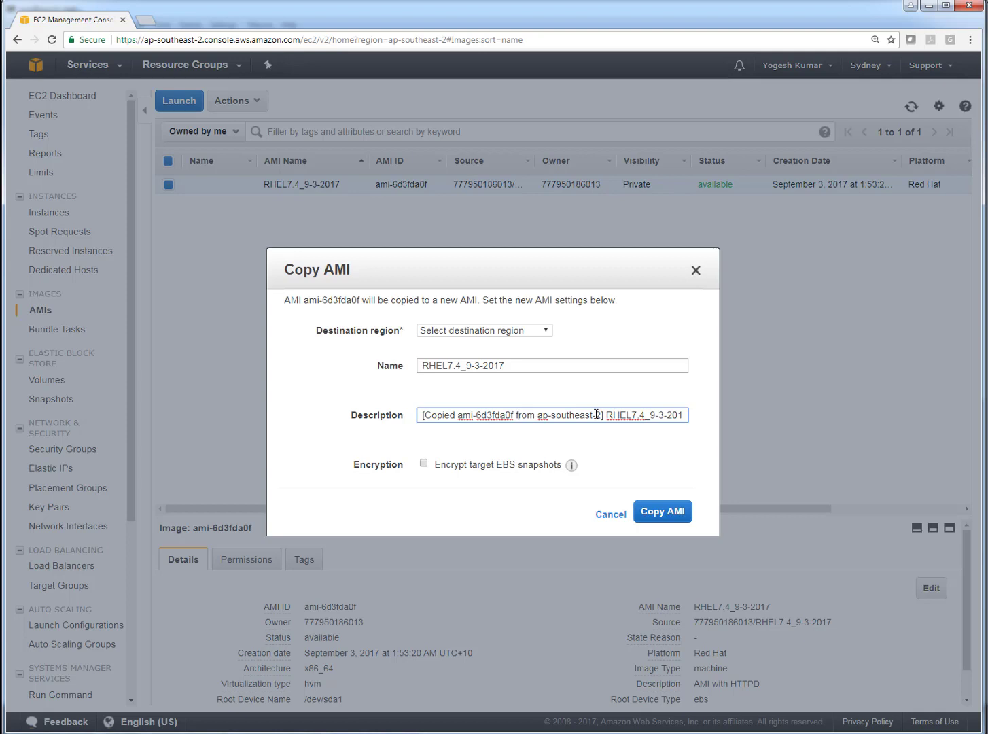
click(484, 329)
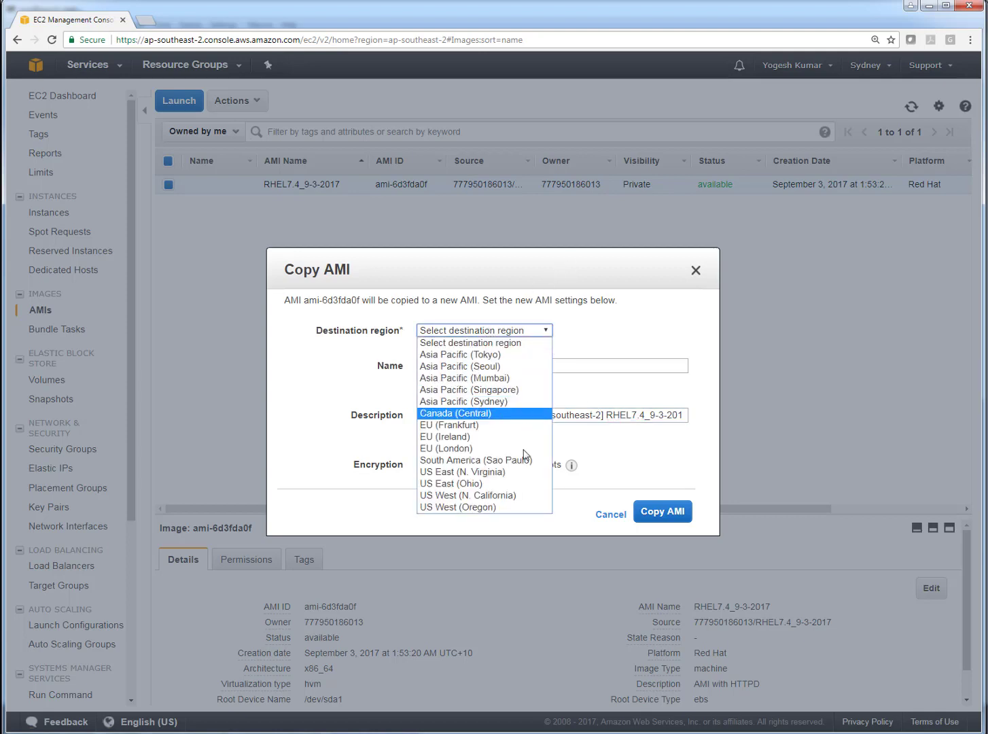
mouse_move(464, 471)
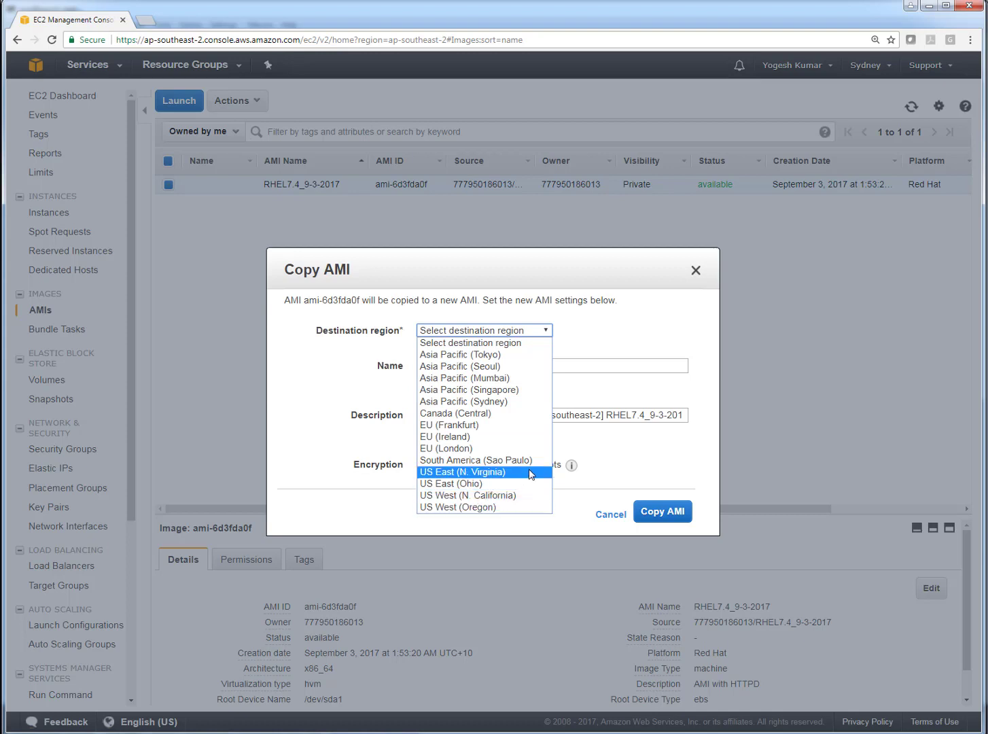
click(464, 472)
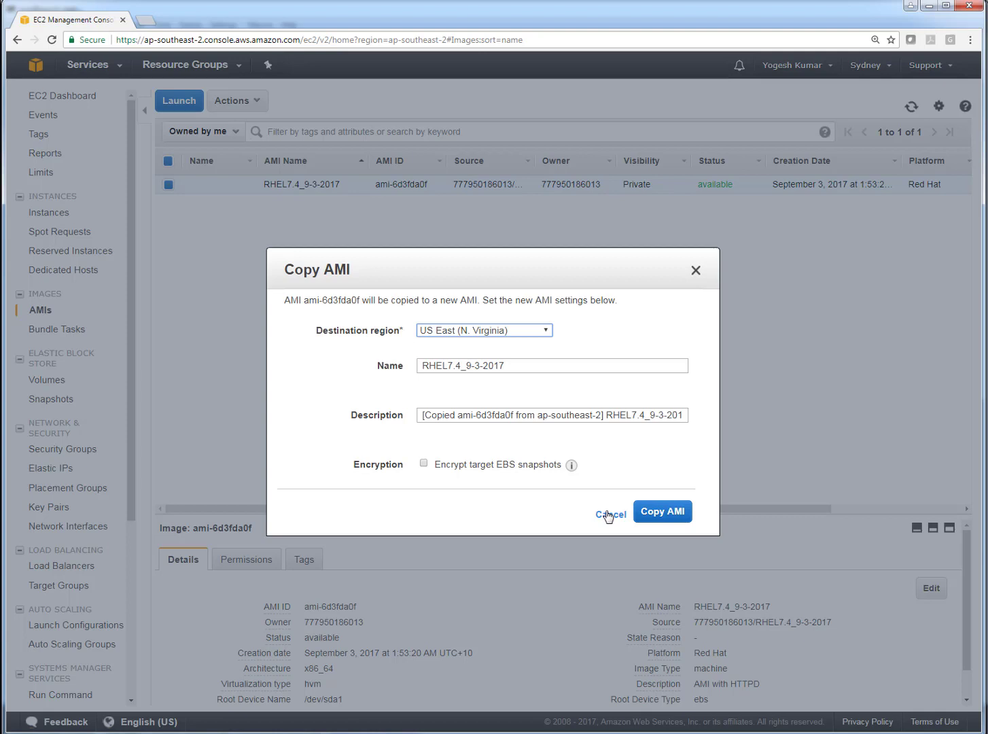
mouse_move(611, 518)
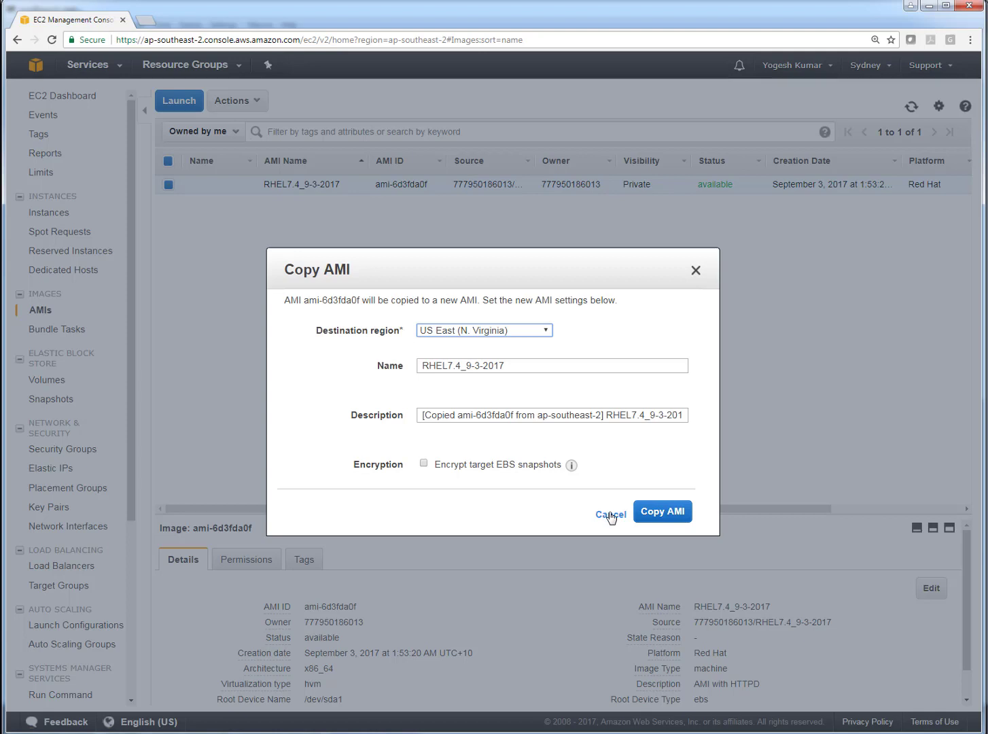
click(611, 511)
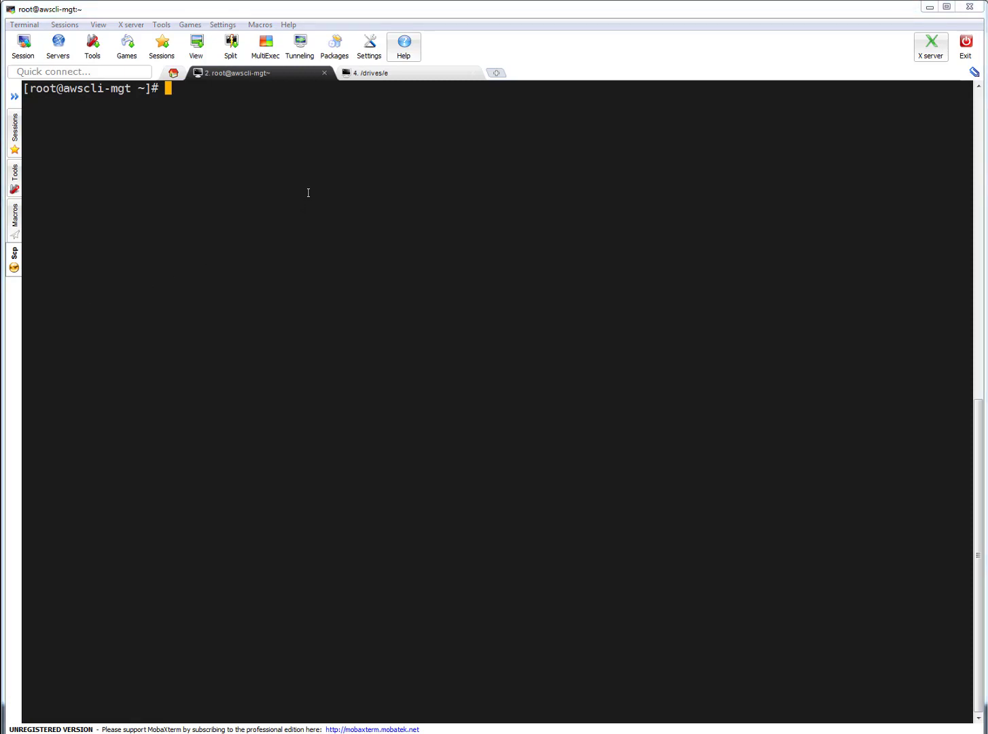
- Enter aws ec2 copy-image for ami-6d3fda0f from ap-southeast-2 to us-east-1, then cancel it with Ctrl+C
text(aws ec2 copy-image --source-image-id ami-6d3fda0f --source-region ap-southeast-2 --region us-east-1 --name "RHEL7.4-Copied_From_Sydney")
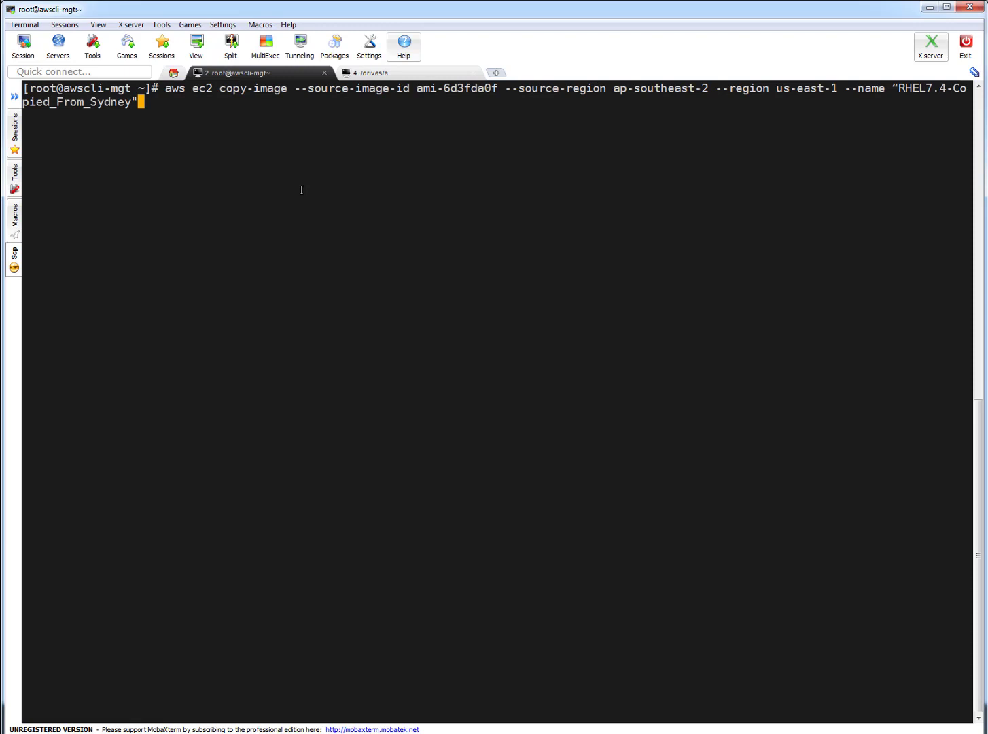
mouse_move(249, 84)
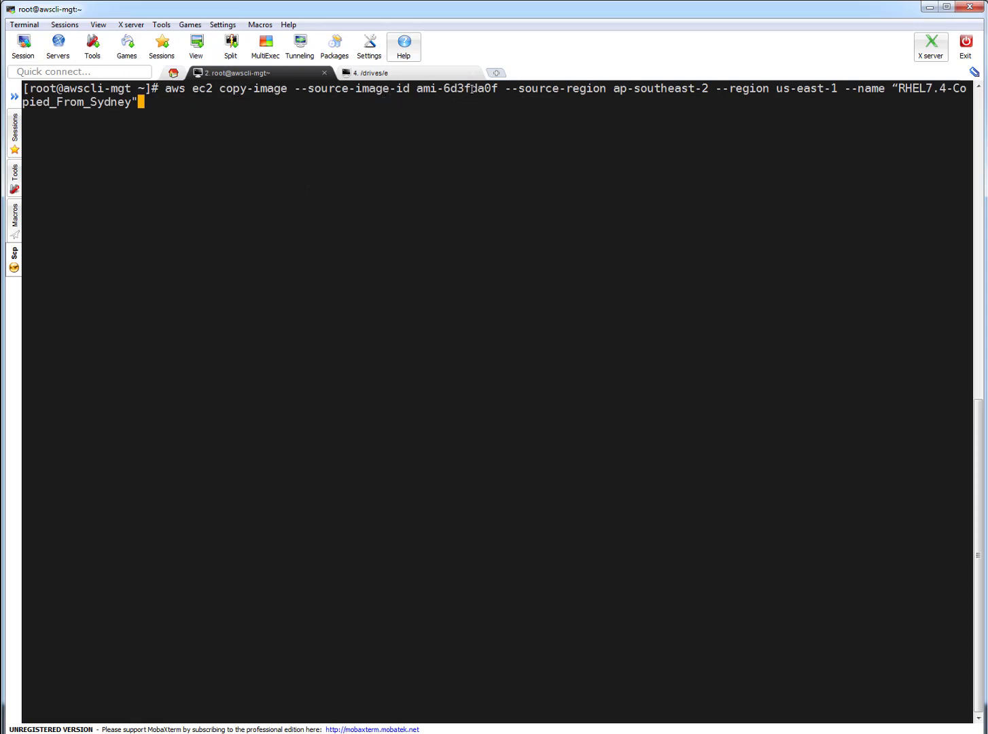
double_click(456, 88)
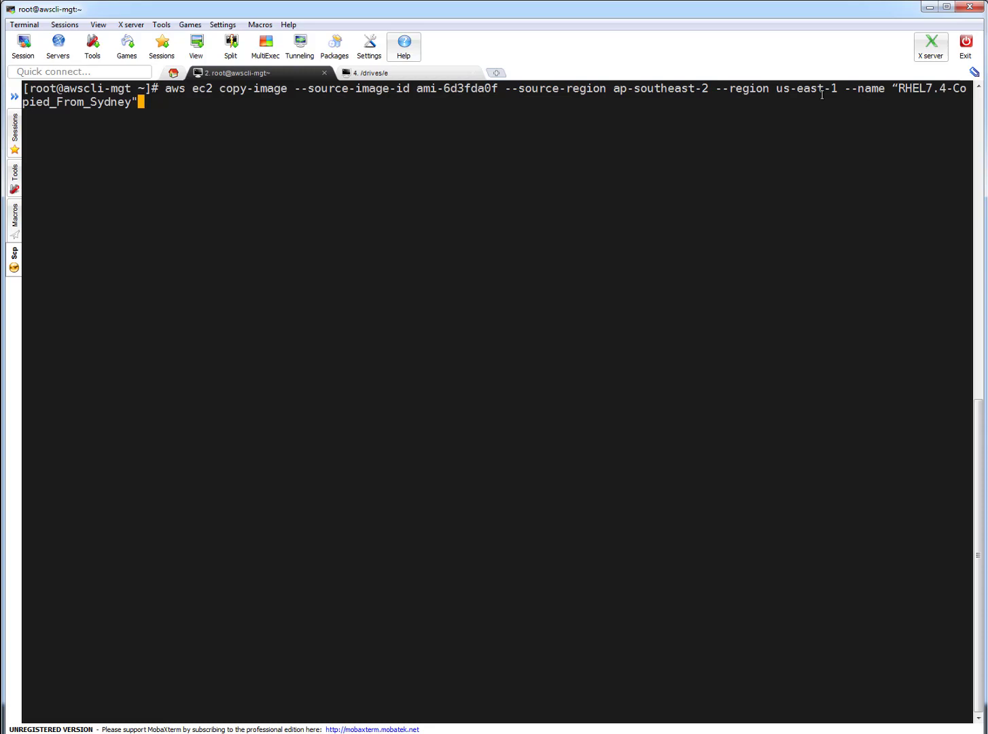
mouse_move(851, 89)
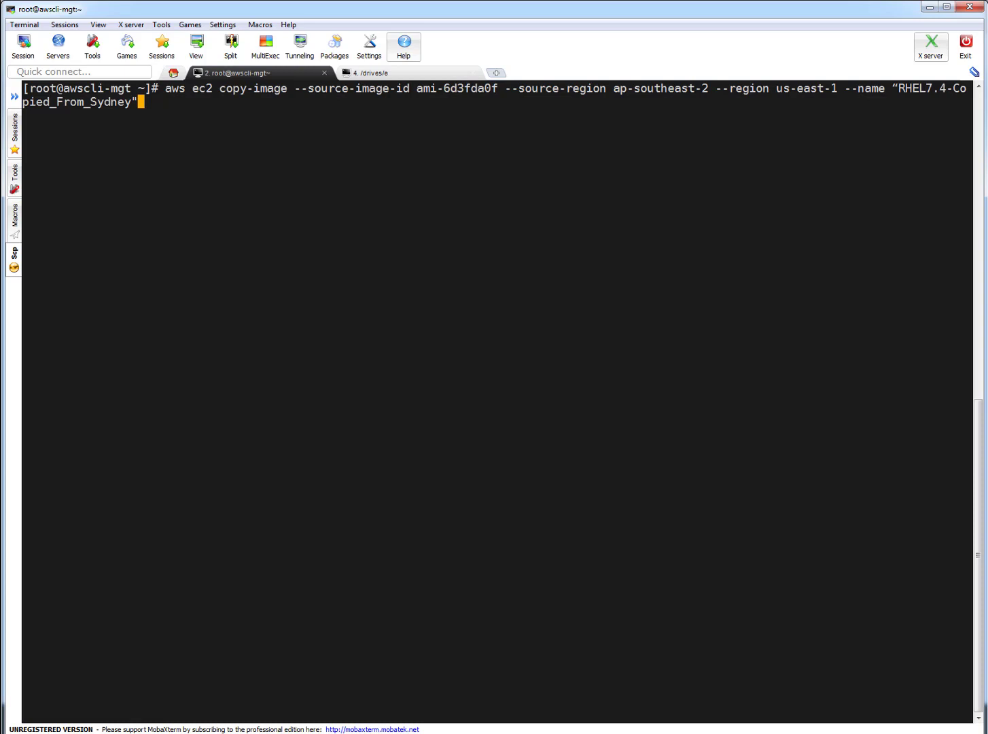
mouse_move(706, 217)
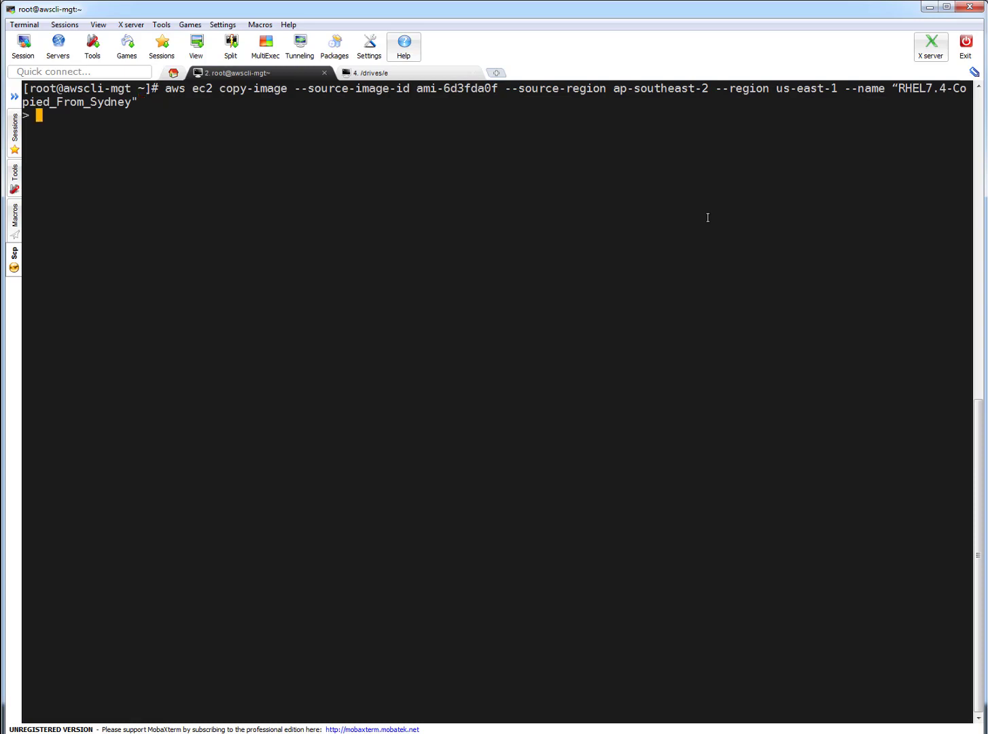
key(ctrl+c)
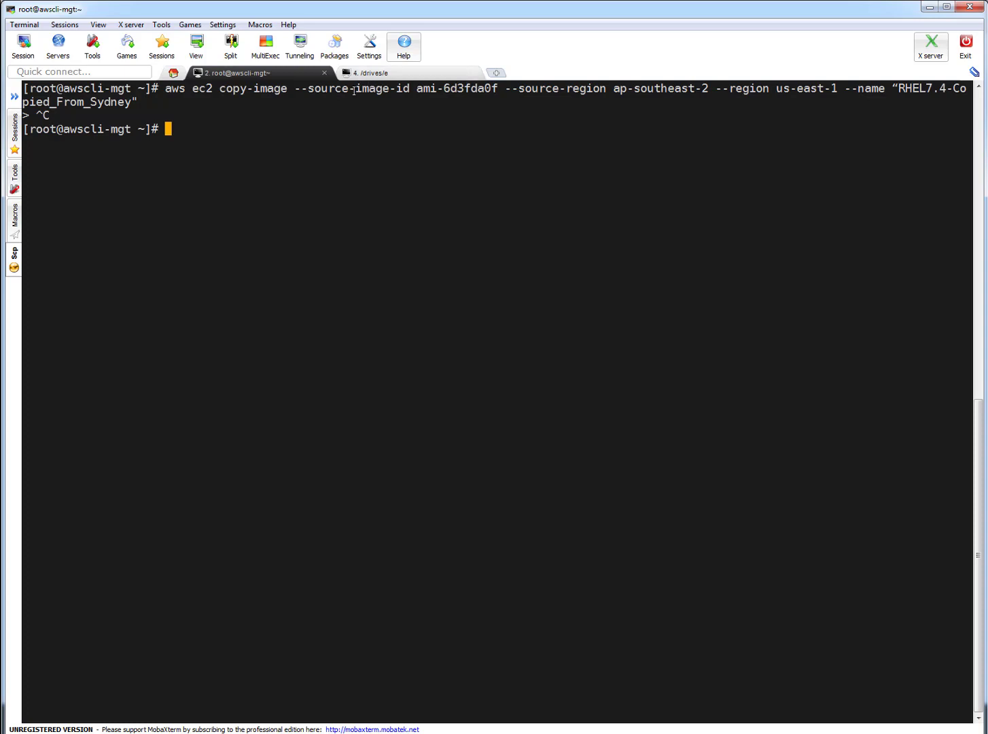
mouse_move(573, 92)
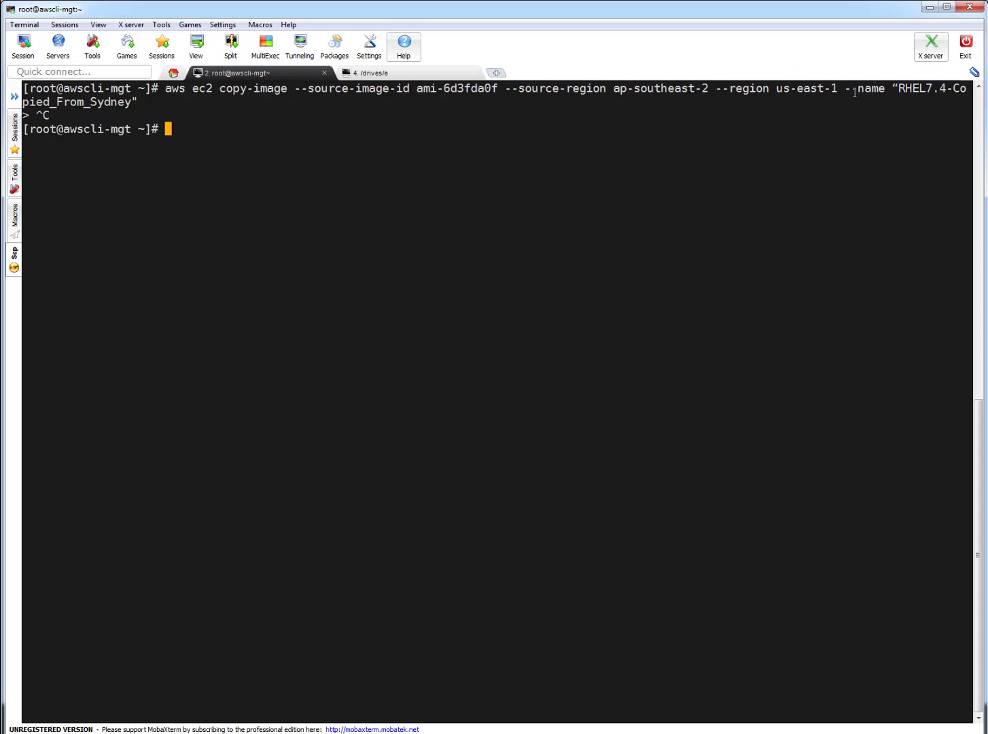
mouse_move(295, 136)
text(aws ec2 copy-image --source-image-id ami-6d3fda0f --source-region ap-southeast-2 --region us-east-1 --name "RHEL7.4-Copied_From_Sydney")
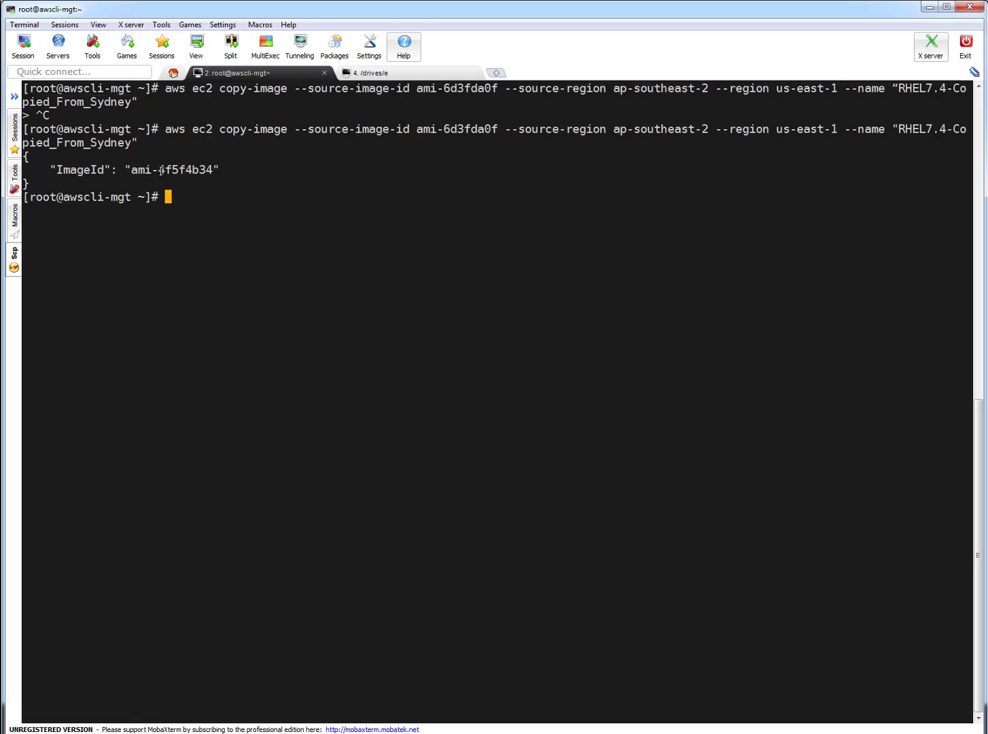
- Switch the console region from Sydney to US East (N. Virginia)
double_click(171, 170)
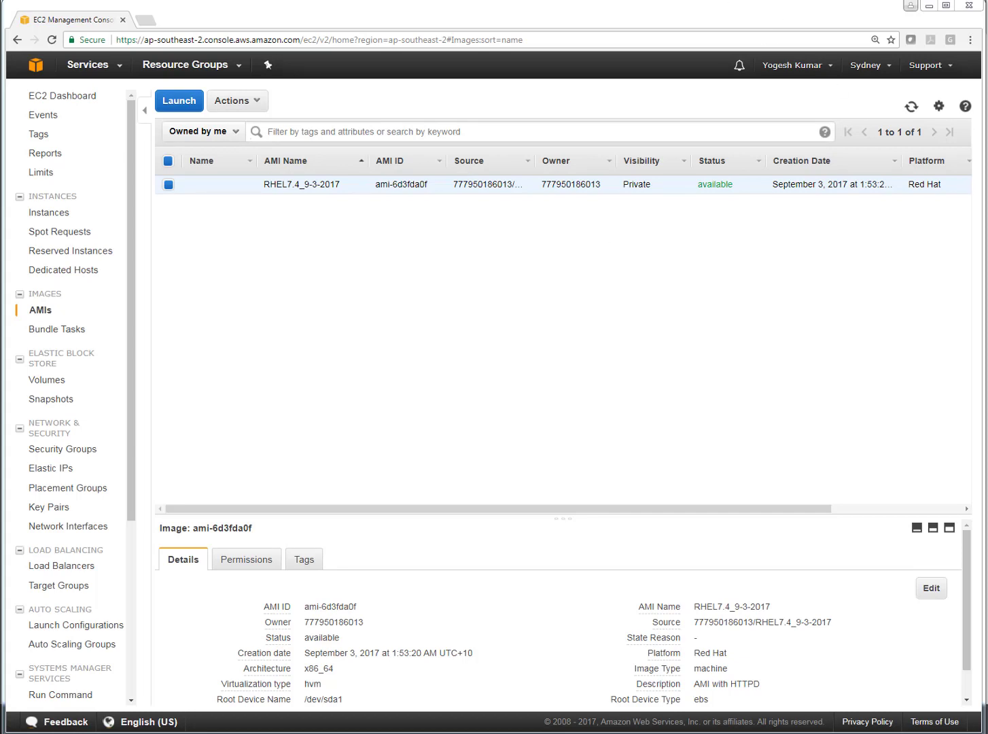
click(865, 65)
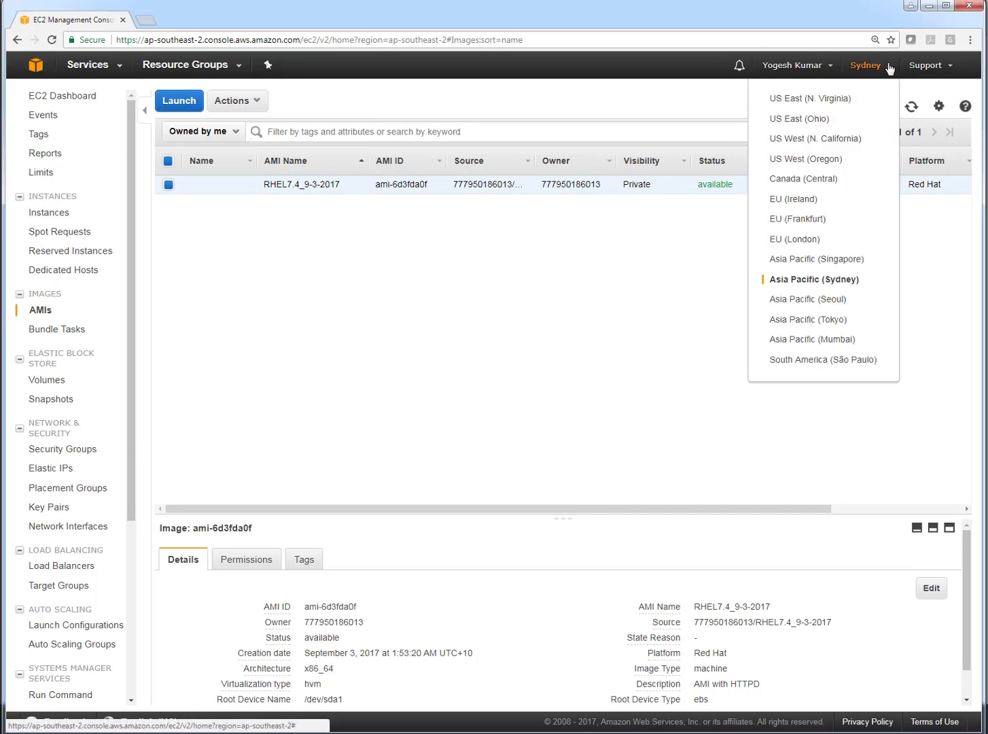
click(810, 99)
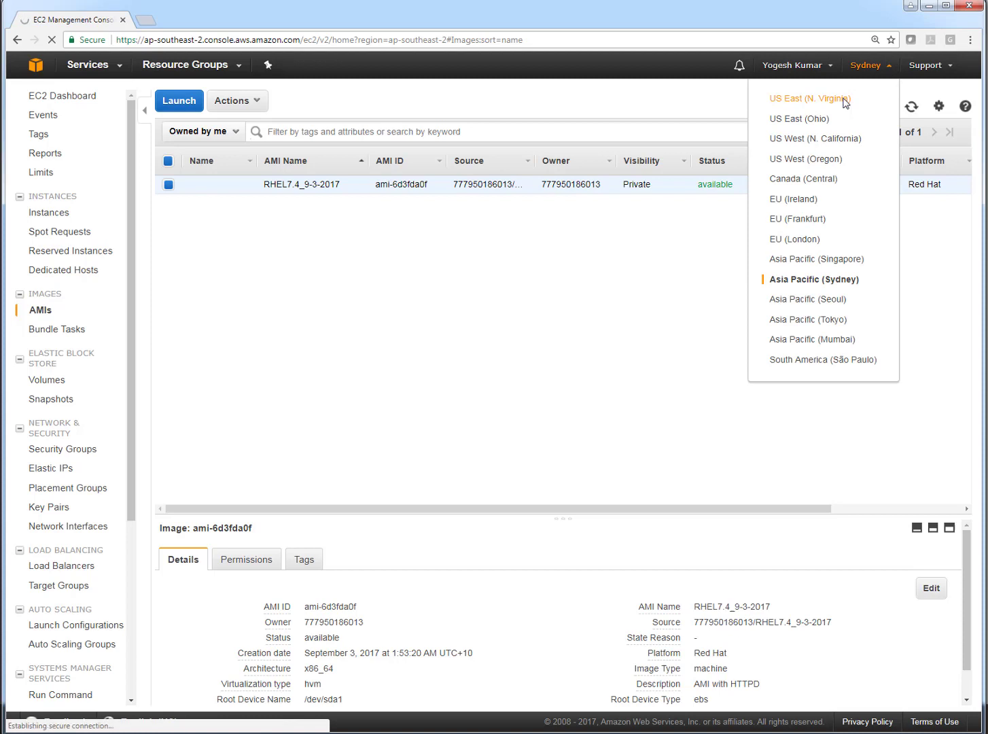
click(806, 97)
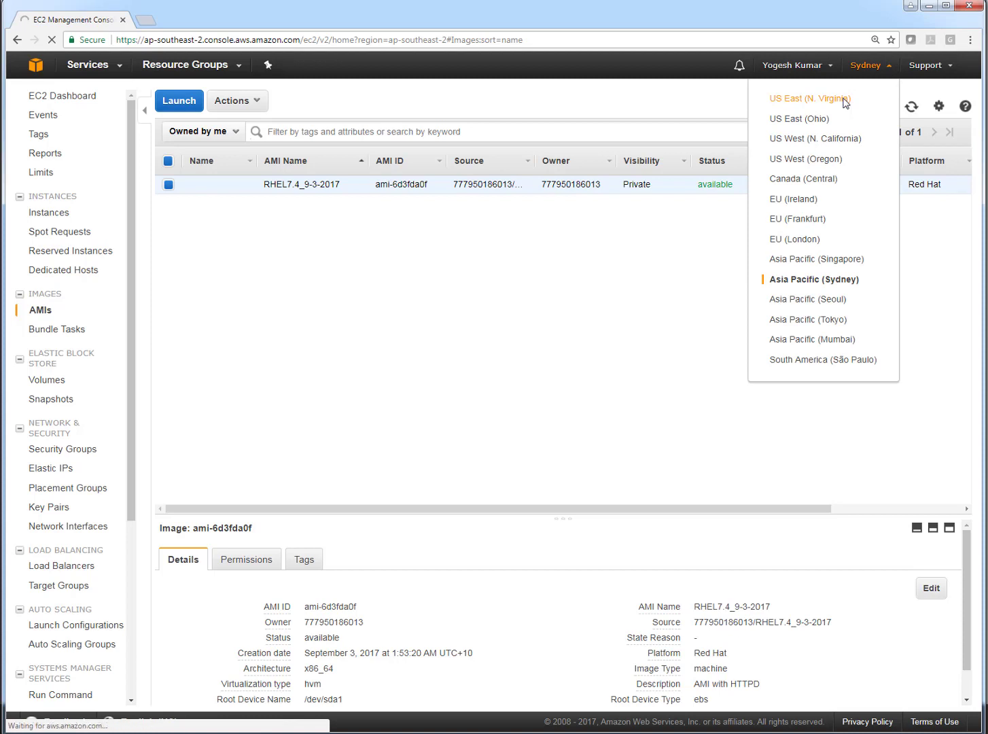
click(807, 99)
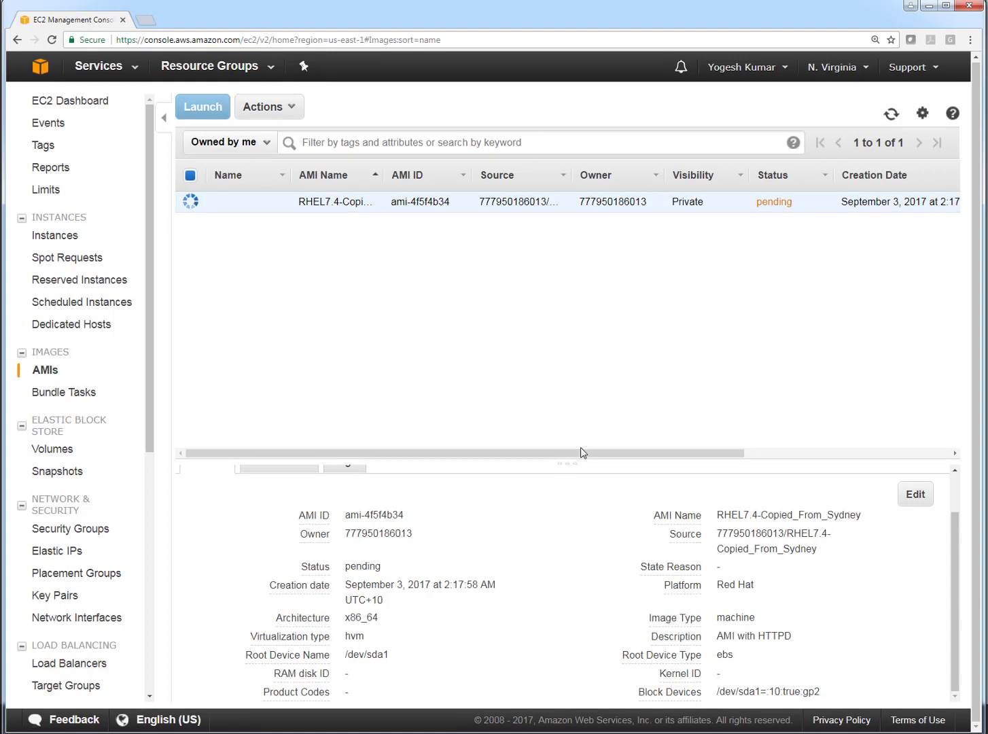
- Check the RHEL7.4-Copied_From_Sydney image status changing from pending to available
scroll(right, 3)
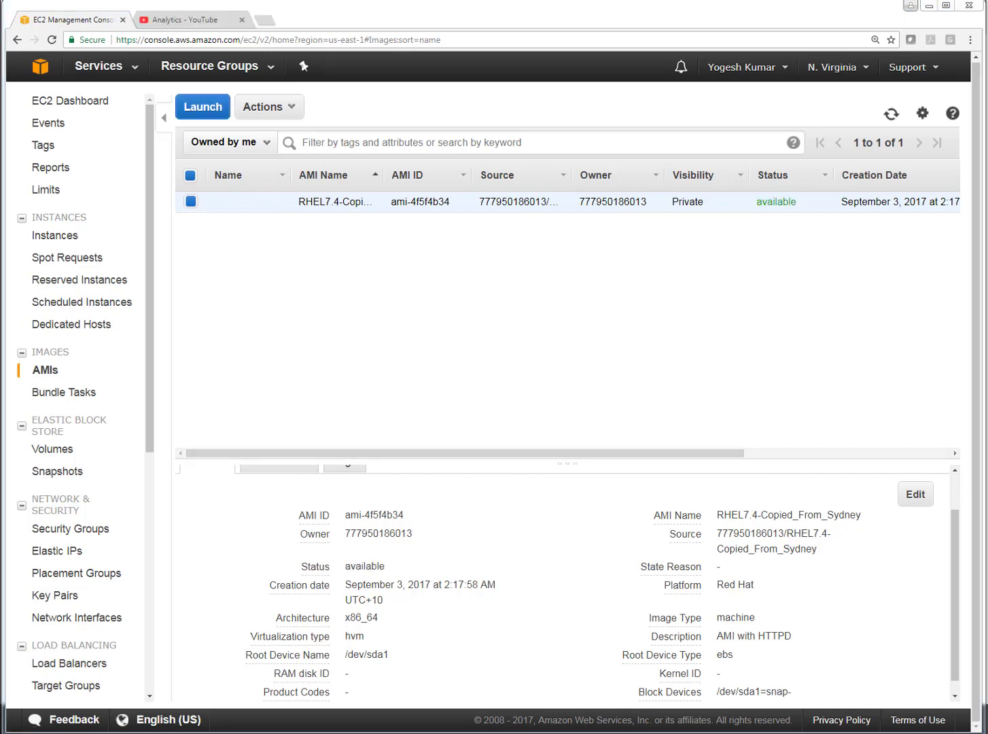
mouse_move(807, 220)
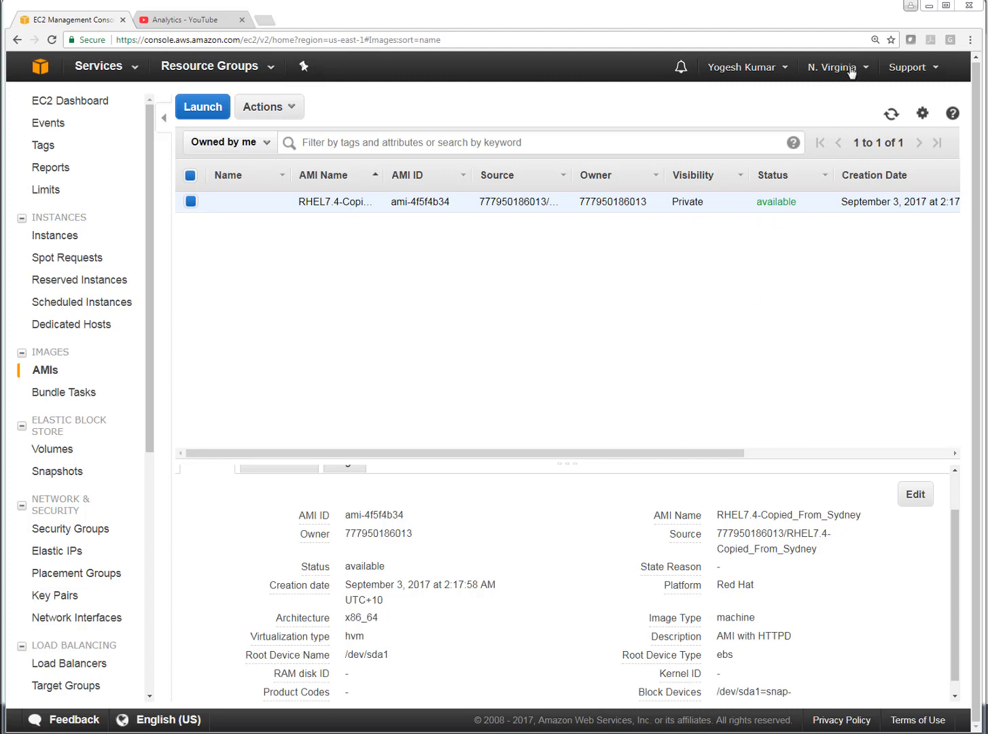
double_click(778, 201)
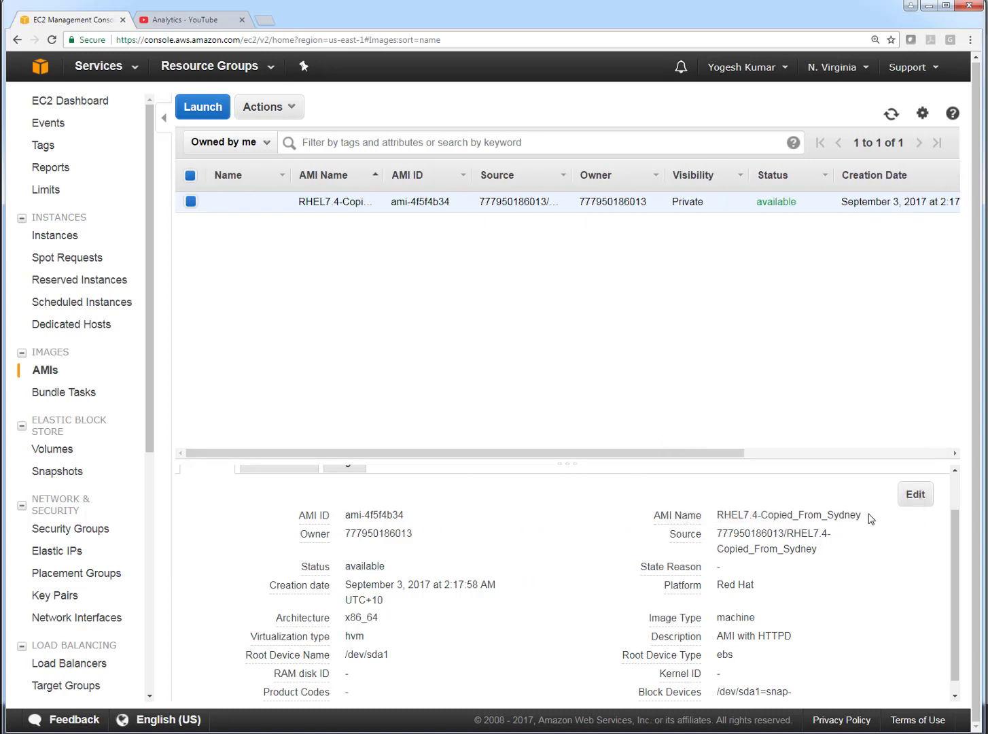
mouse_move(845, 555)
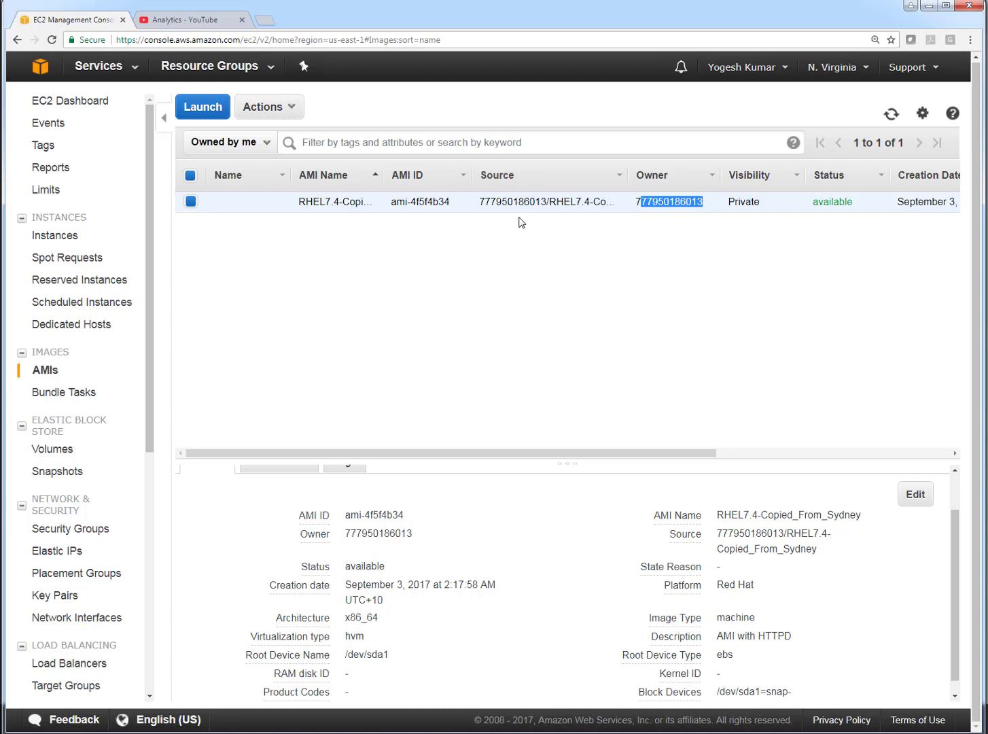
mouse_move(487, 223)
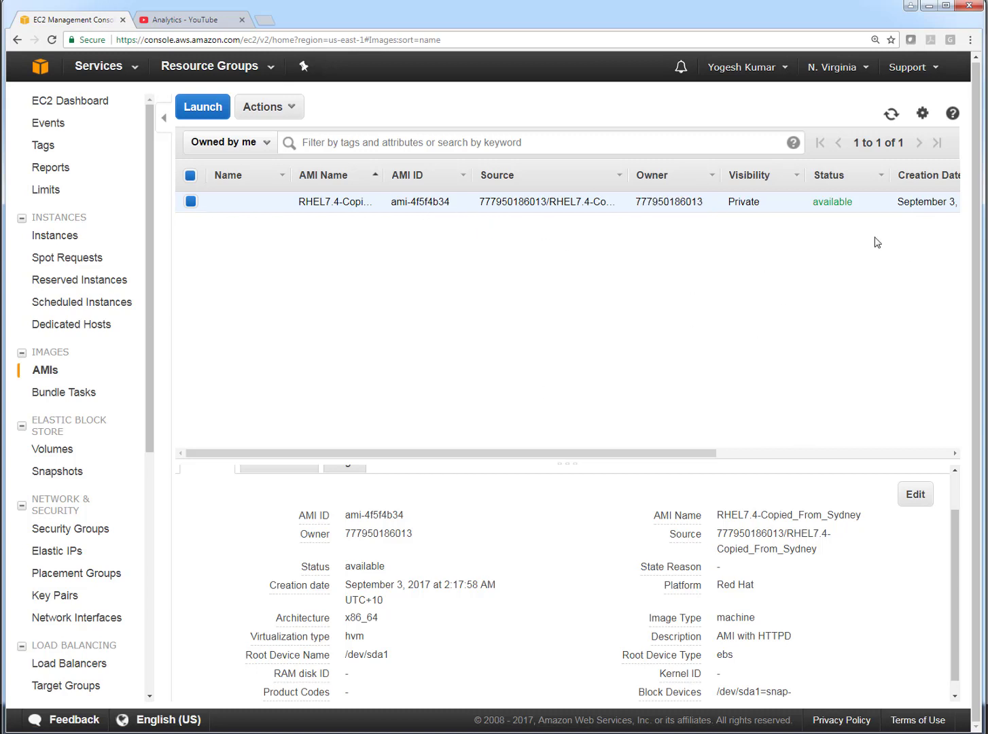
- Note the copied image's Private visibility and list its Actions
double_click(742, 201)
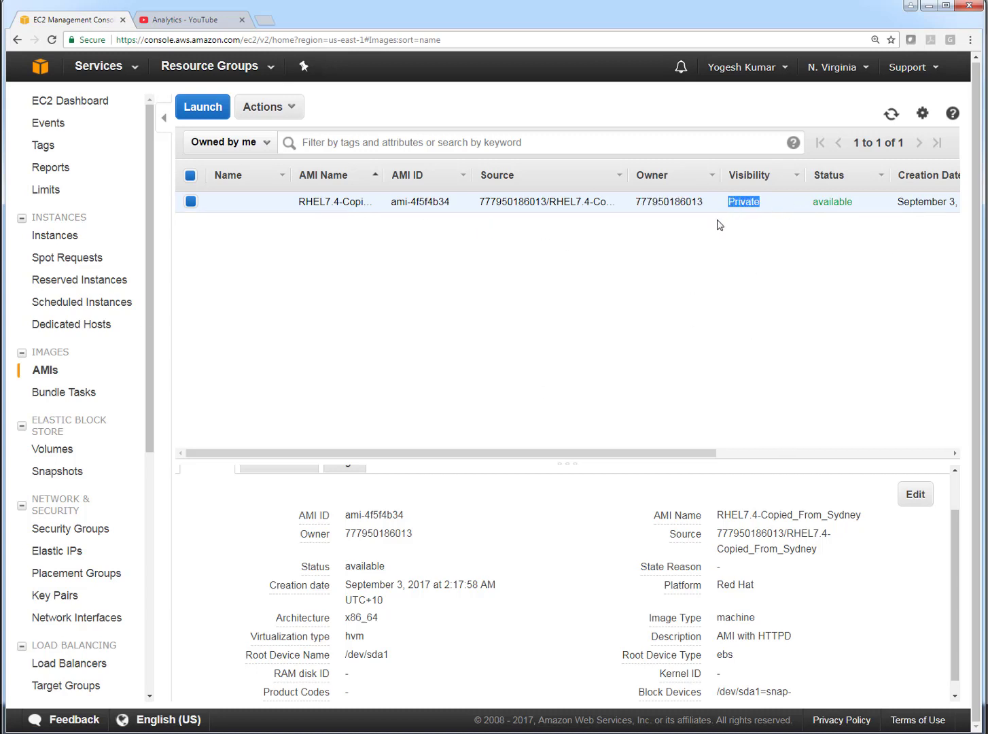
mouse_move(708, 206)
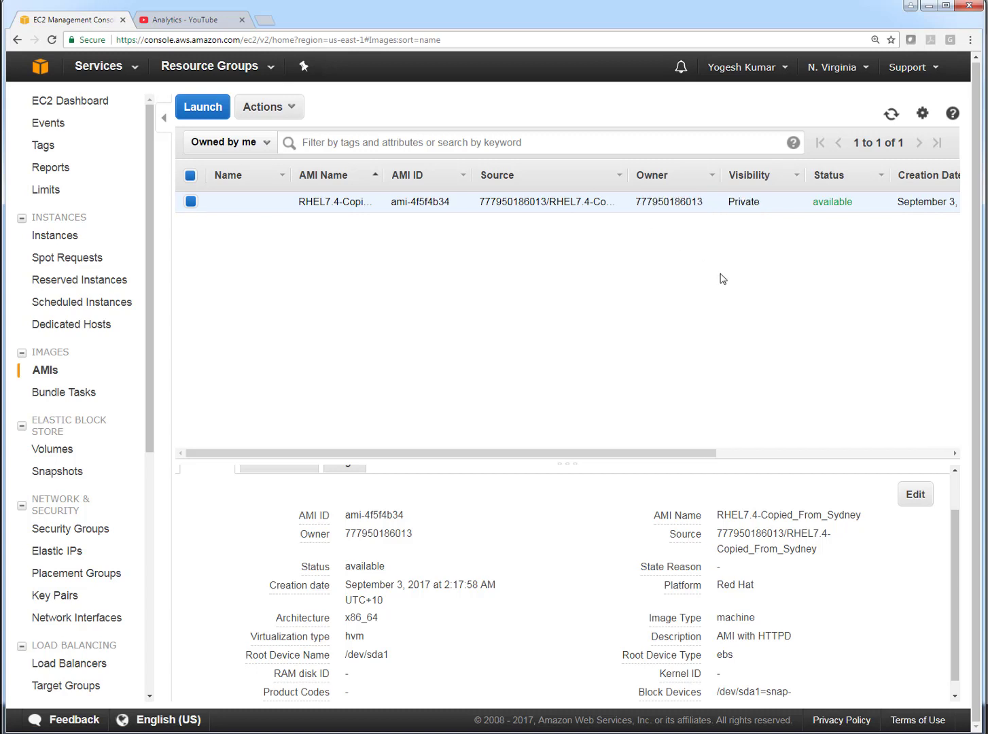
mouse_move(704, 302)
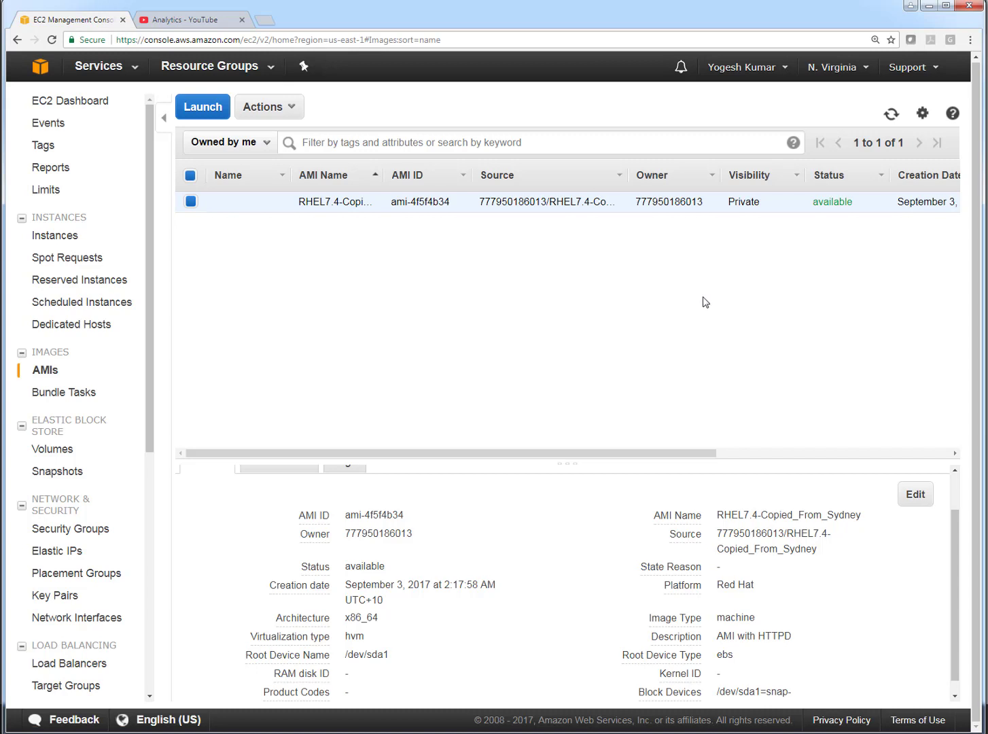
mouse_move(479, 251)
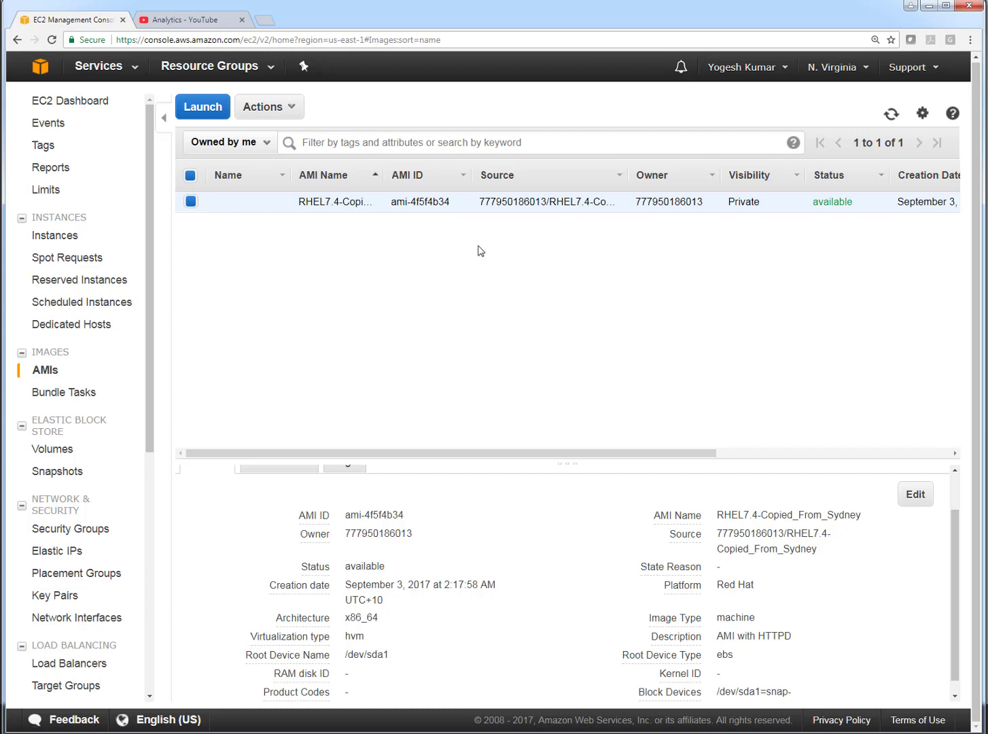
click(190, 201)
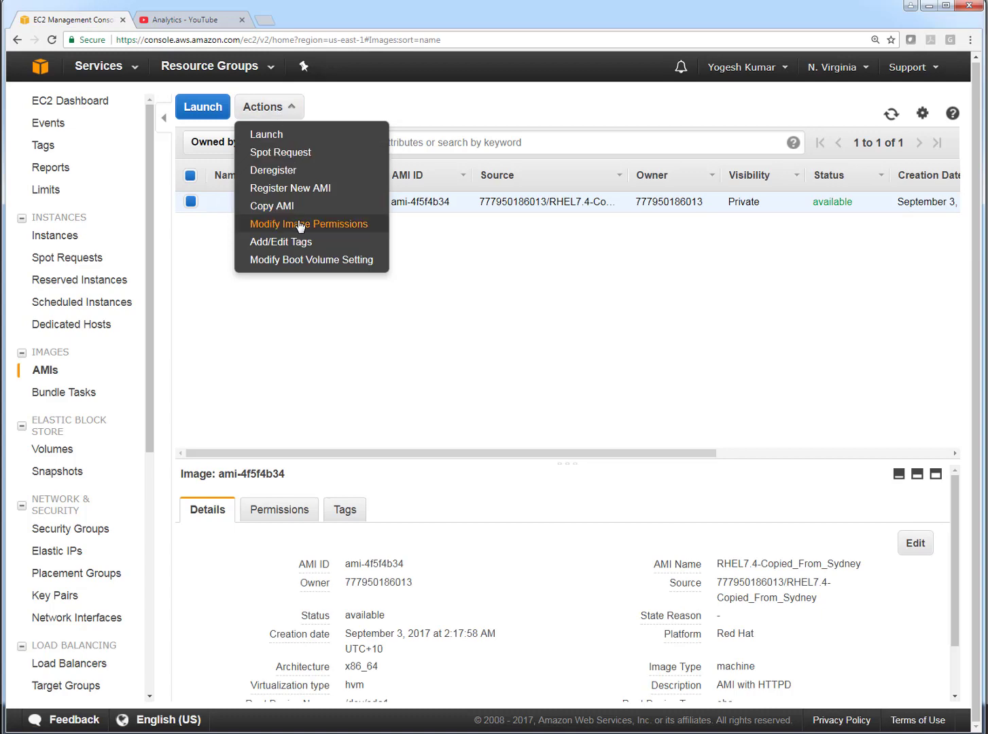
- Set the copied image's permissions to Public, save, and refresh the list
click(309, 223)
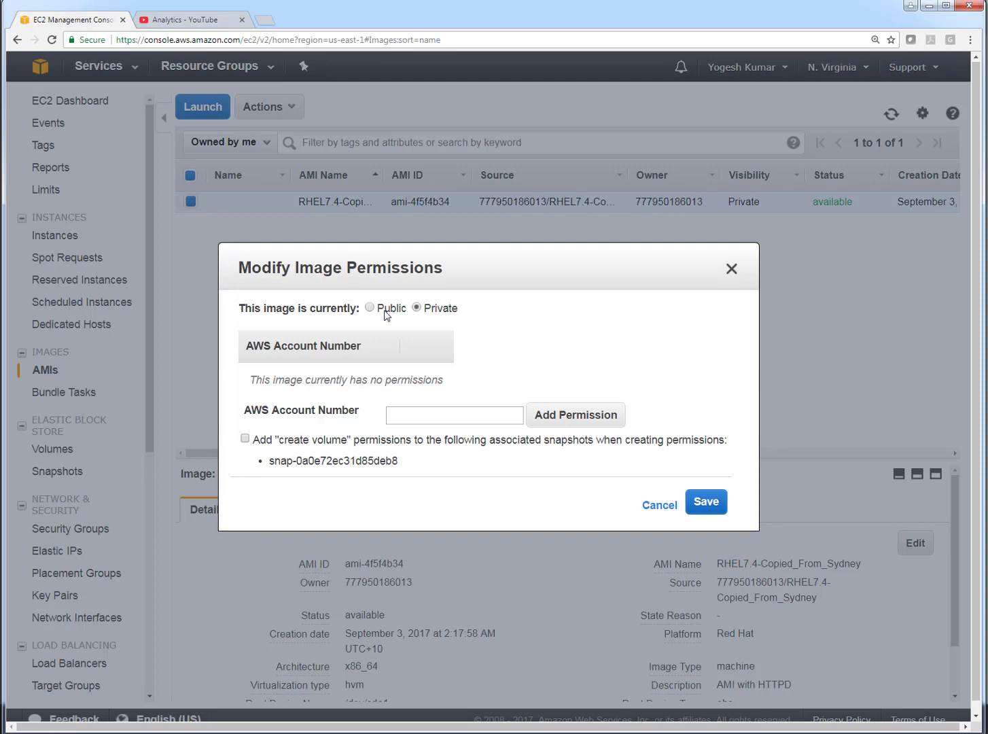
click(370, 307)
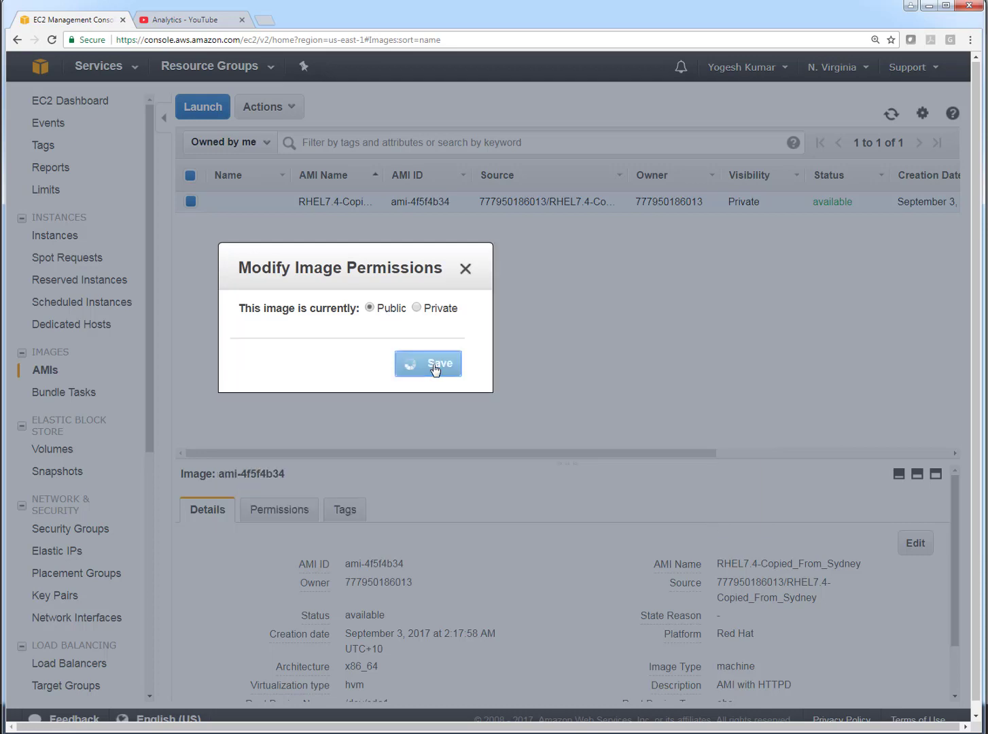
click(428, 363)
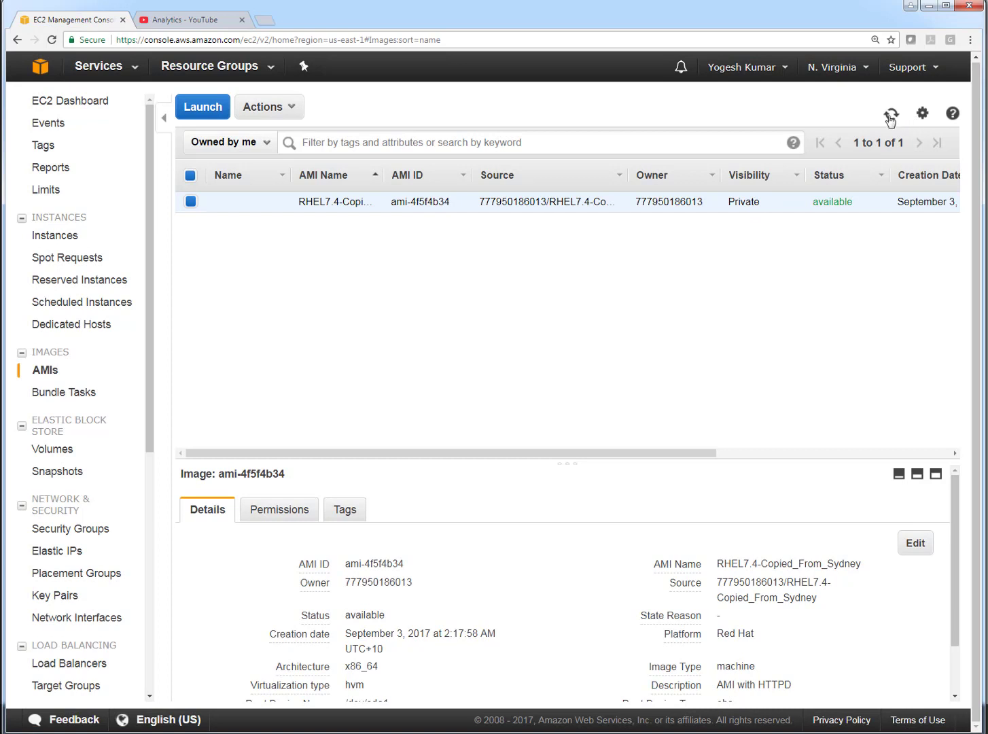
click(892, 114)
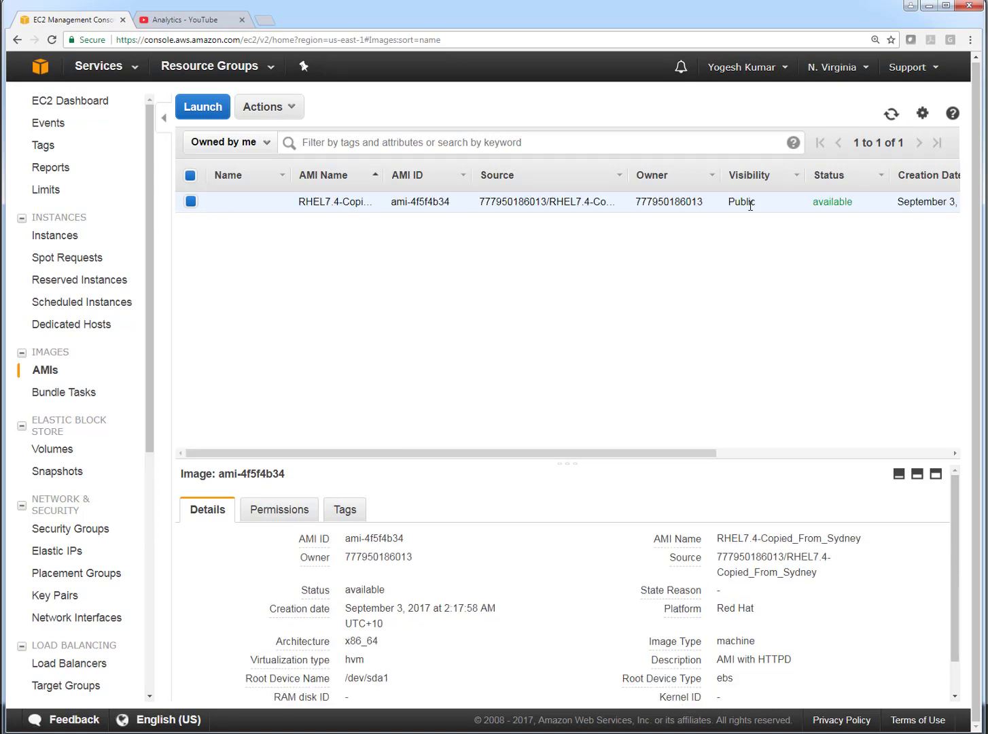
mouse_move(761, 210)
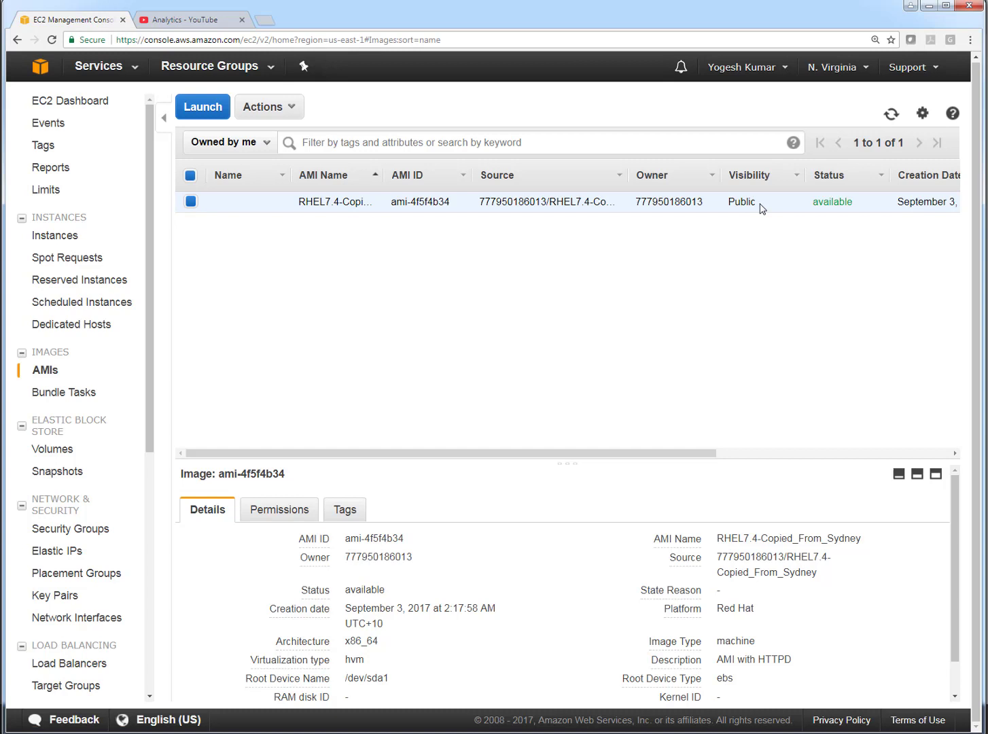
mouse_move(269, 106)
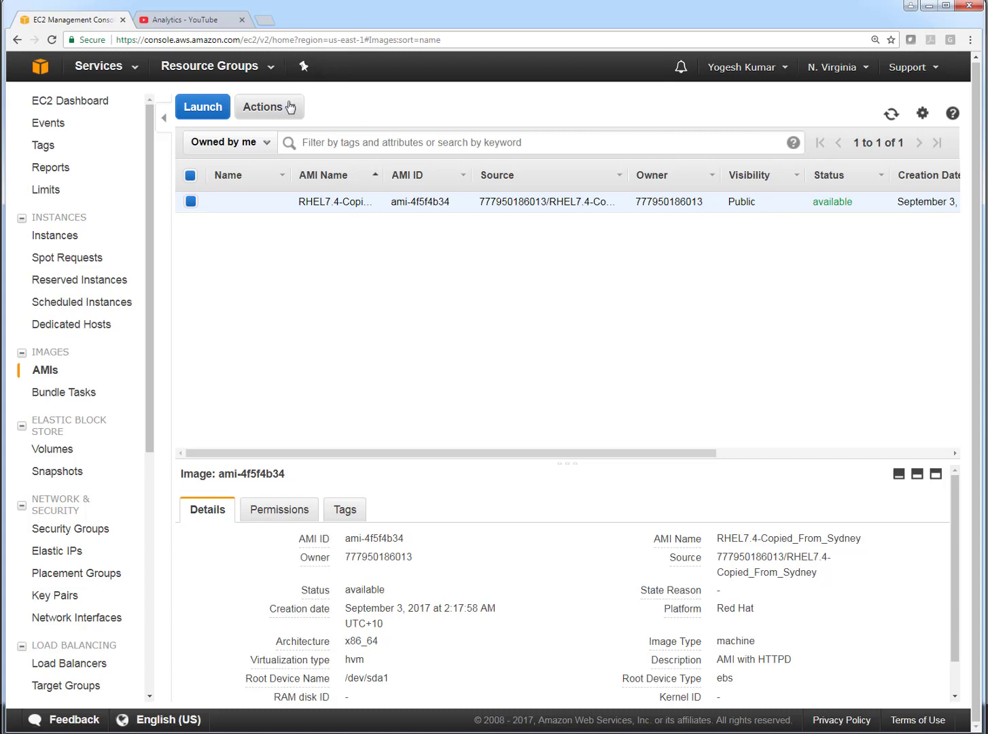
- Set the copied image's permissions back to Private and save
click(268, 106)
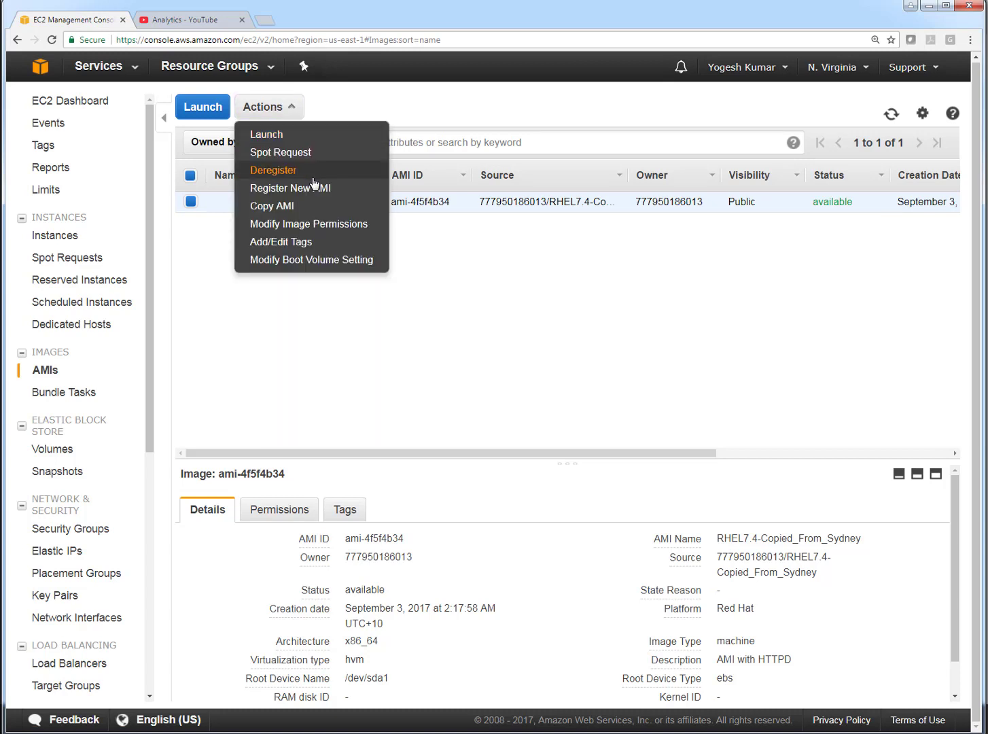
mouse_move(325, 210)
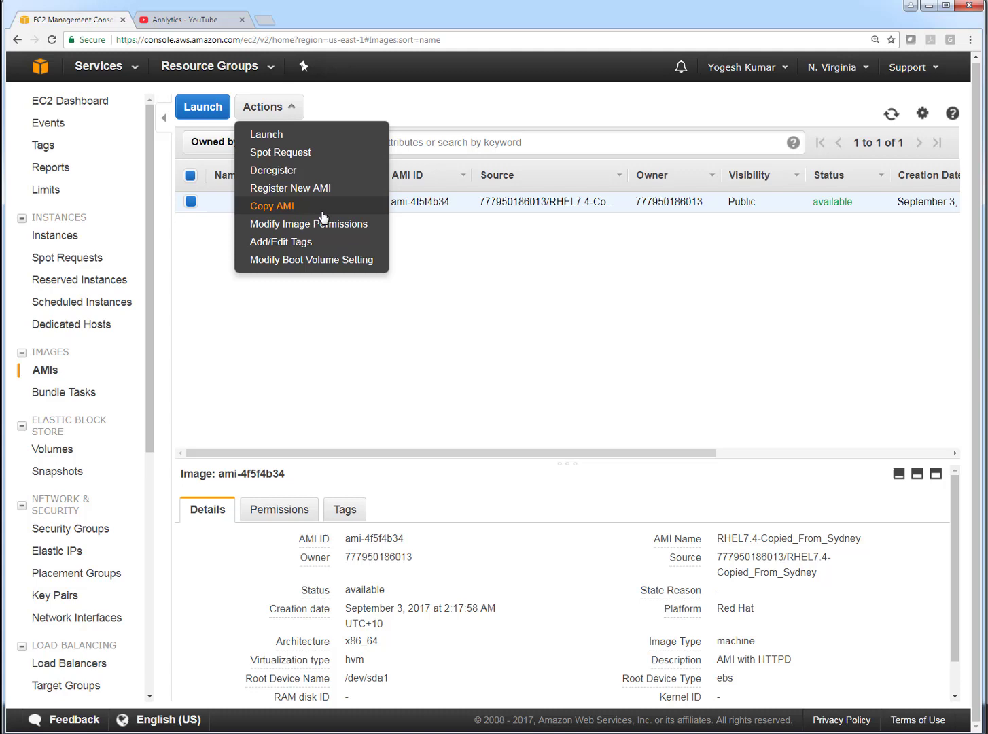
click(308, 223)
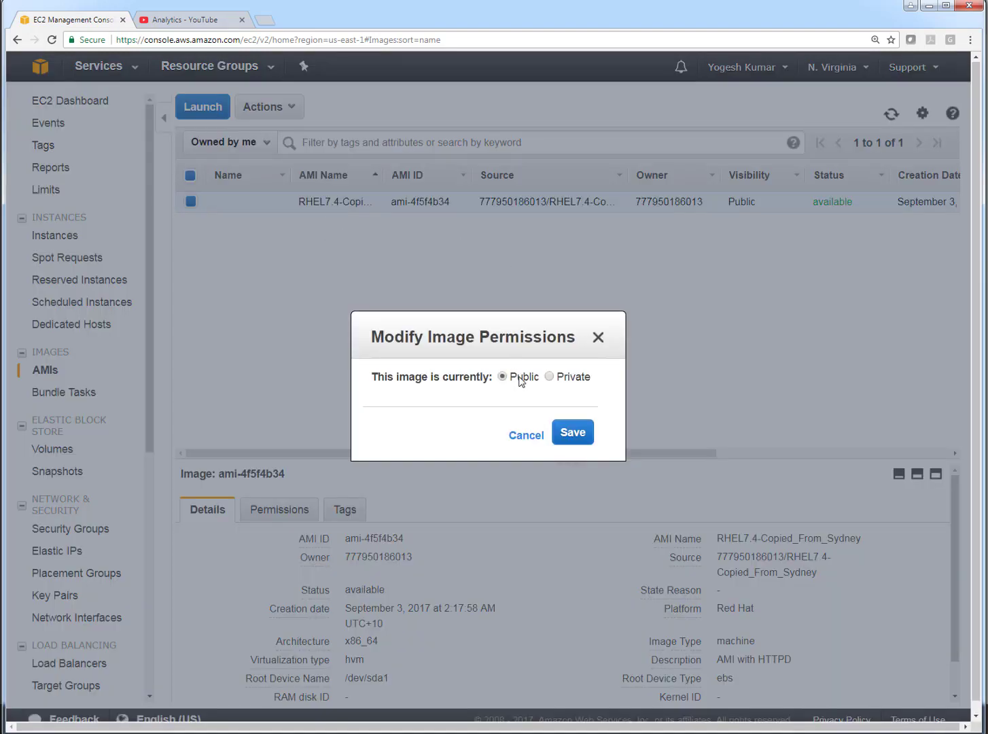
click(549, 377)
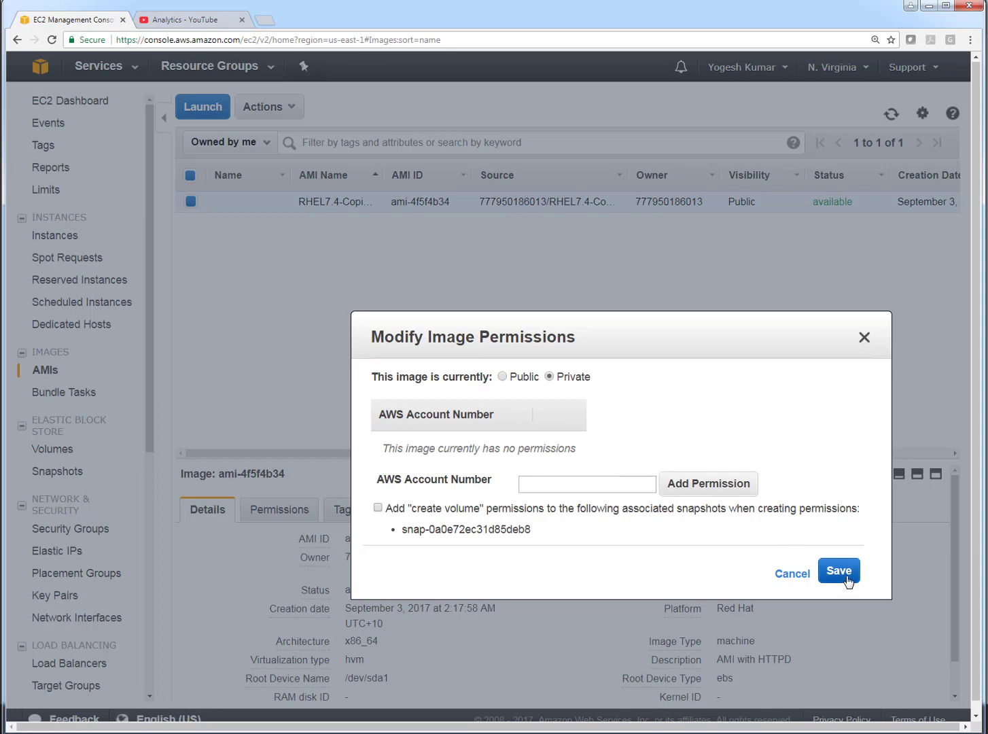
click(837, 571)
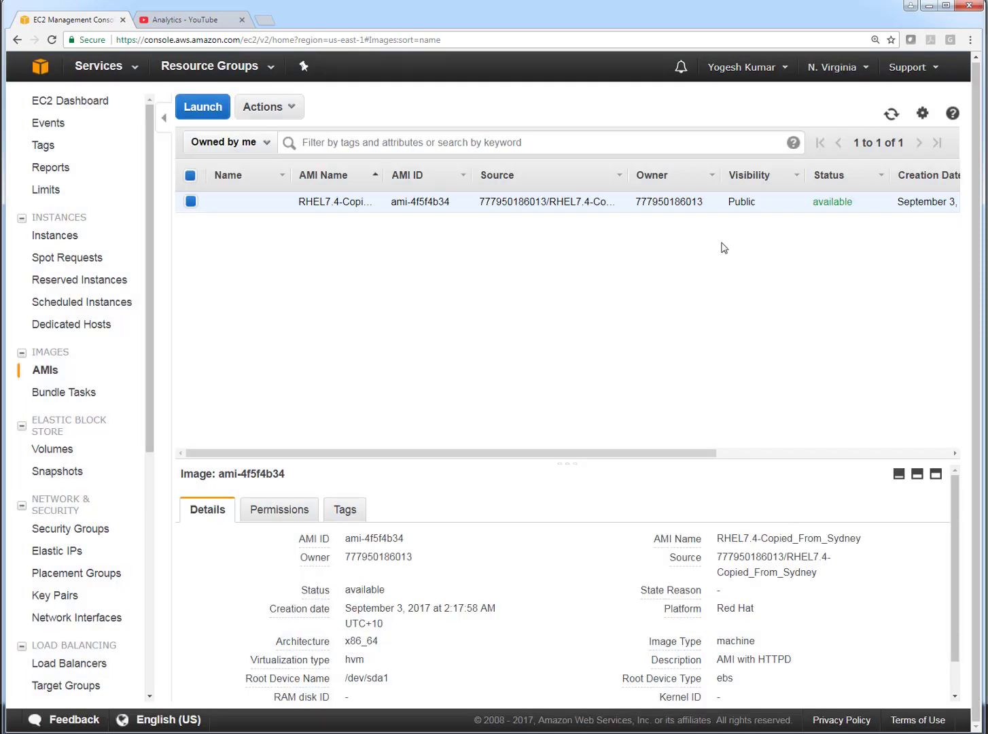